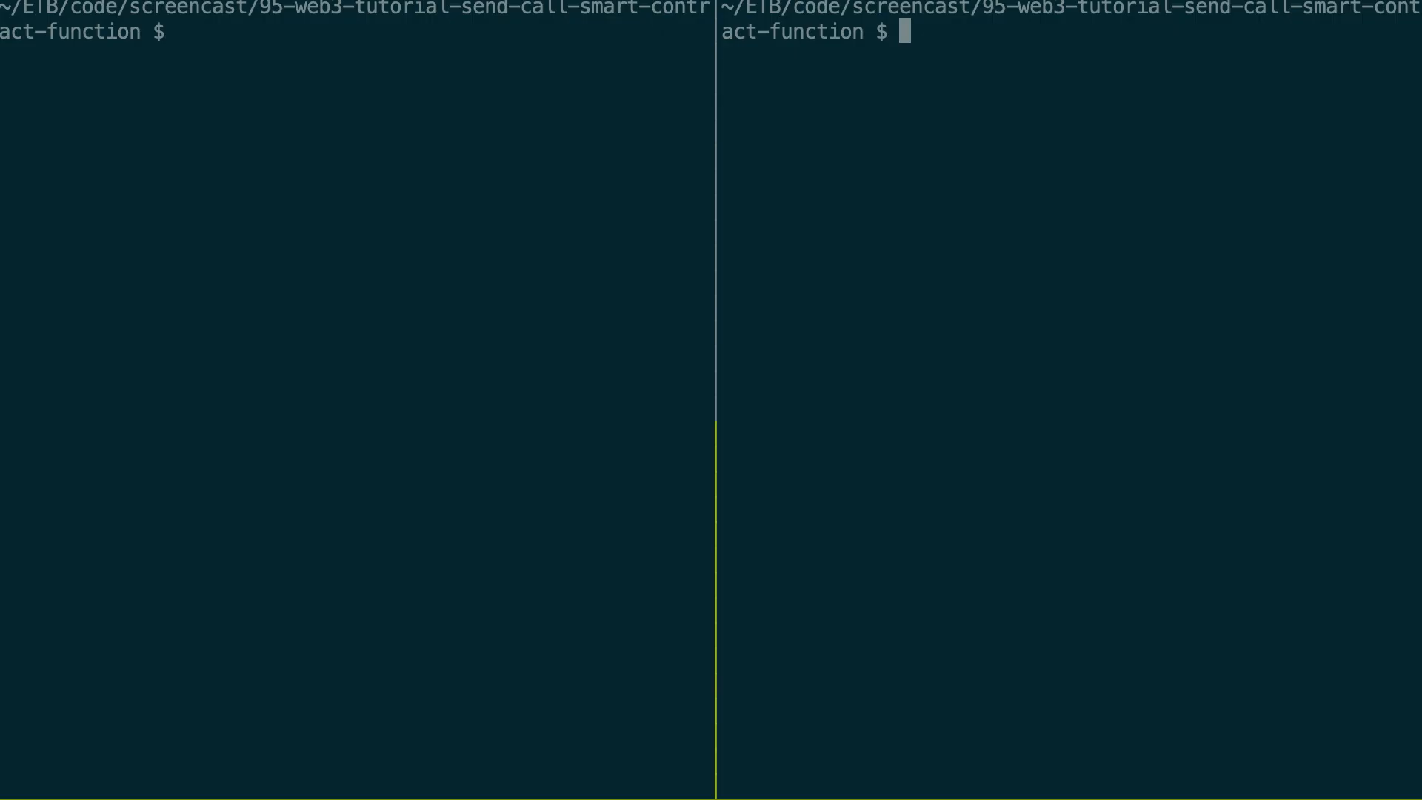
# Step: List the project folder with ls -1 and begin a vim command into contracts/
pyautogui.write('ls -1')
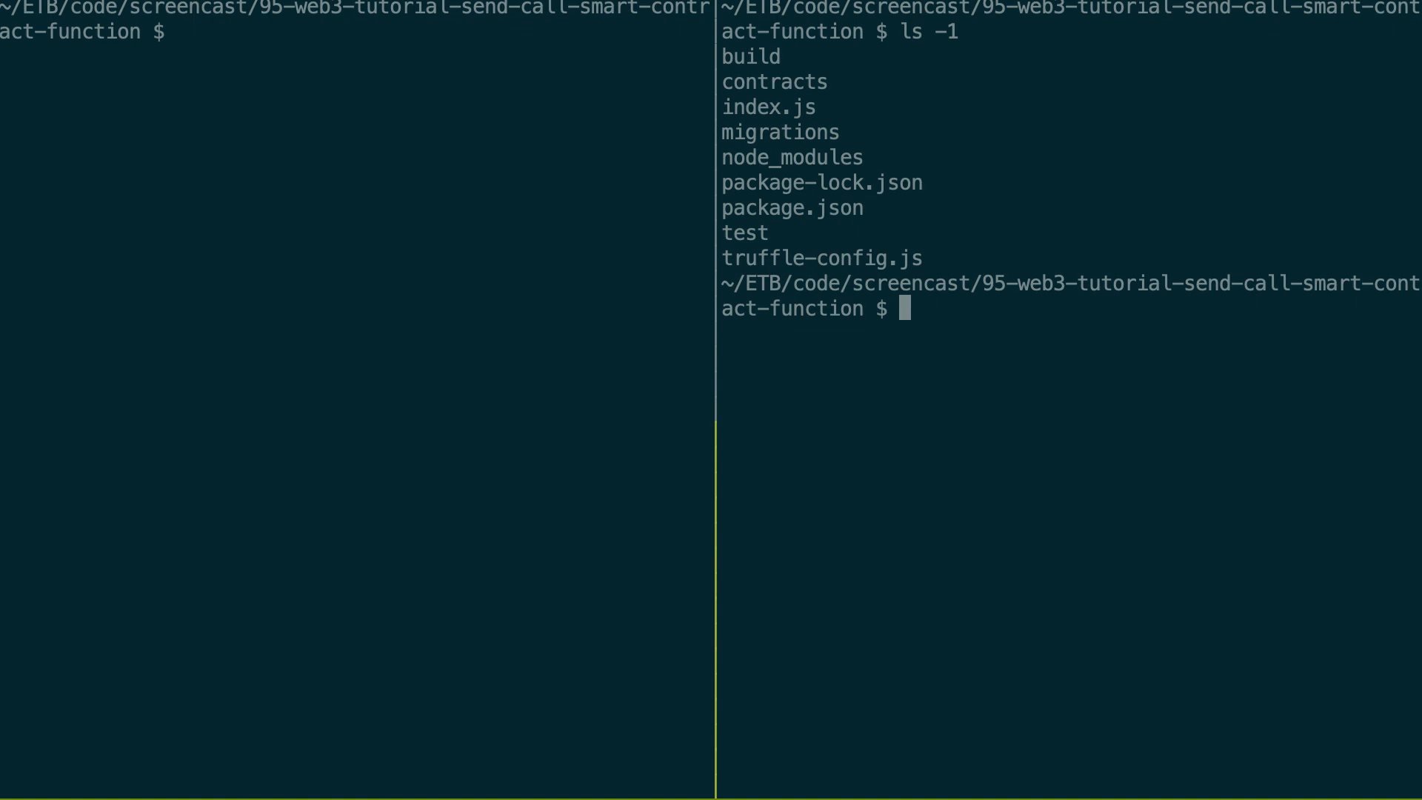
pyautogui.write('vim contracts/')
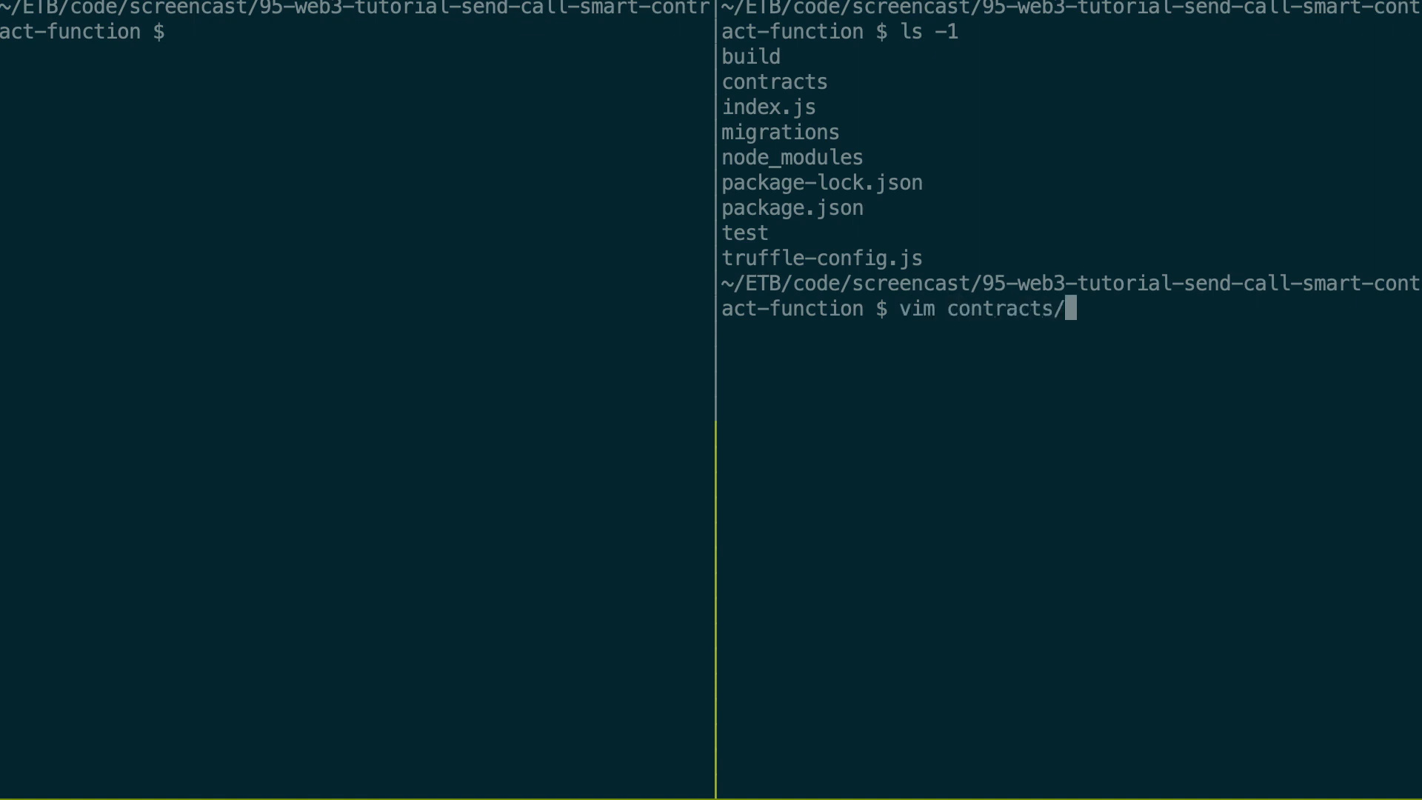
# Step: Review getData in contracts/MyContract.sol, then switch to index.js with :e
pyautogui.write('M')
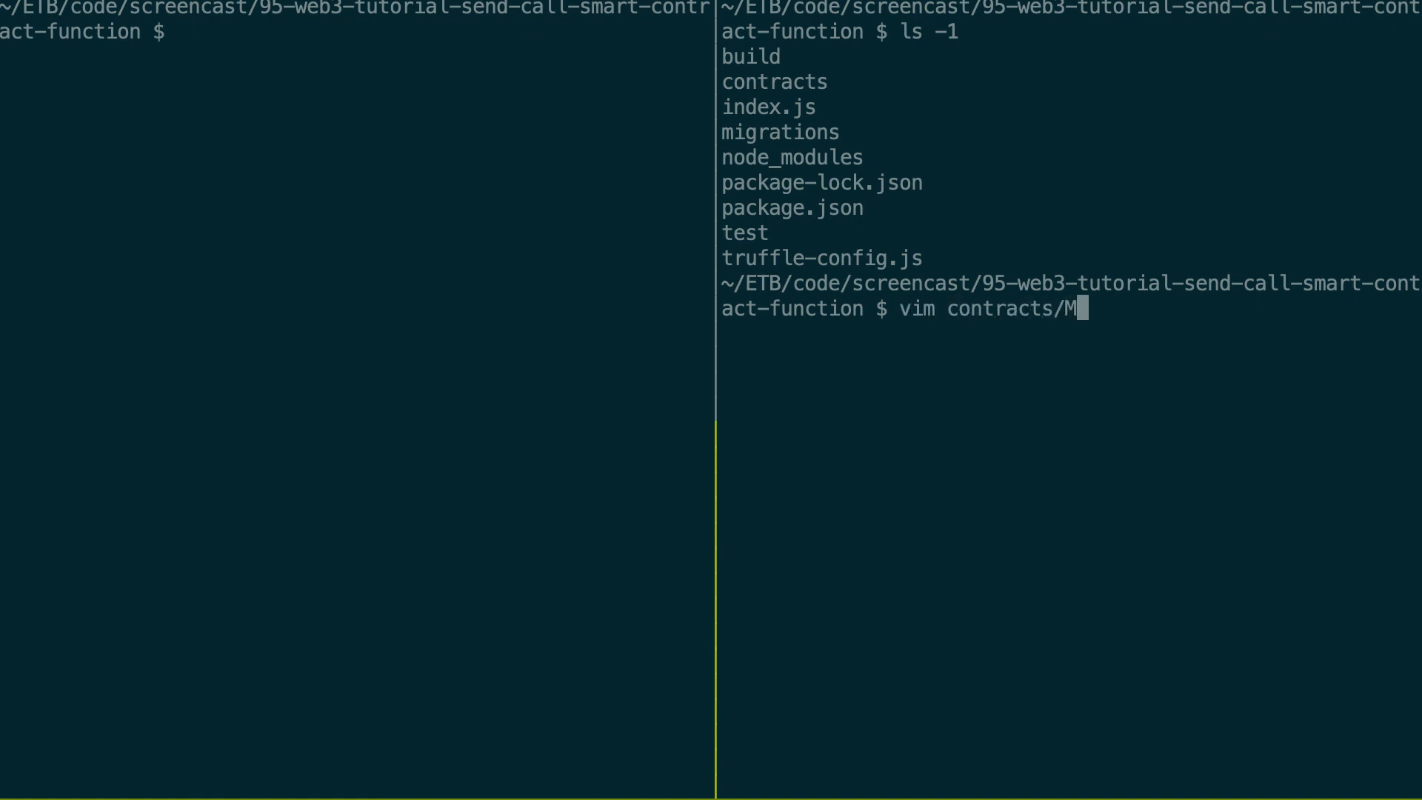
pyautogui.press('Enter')
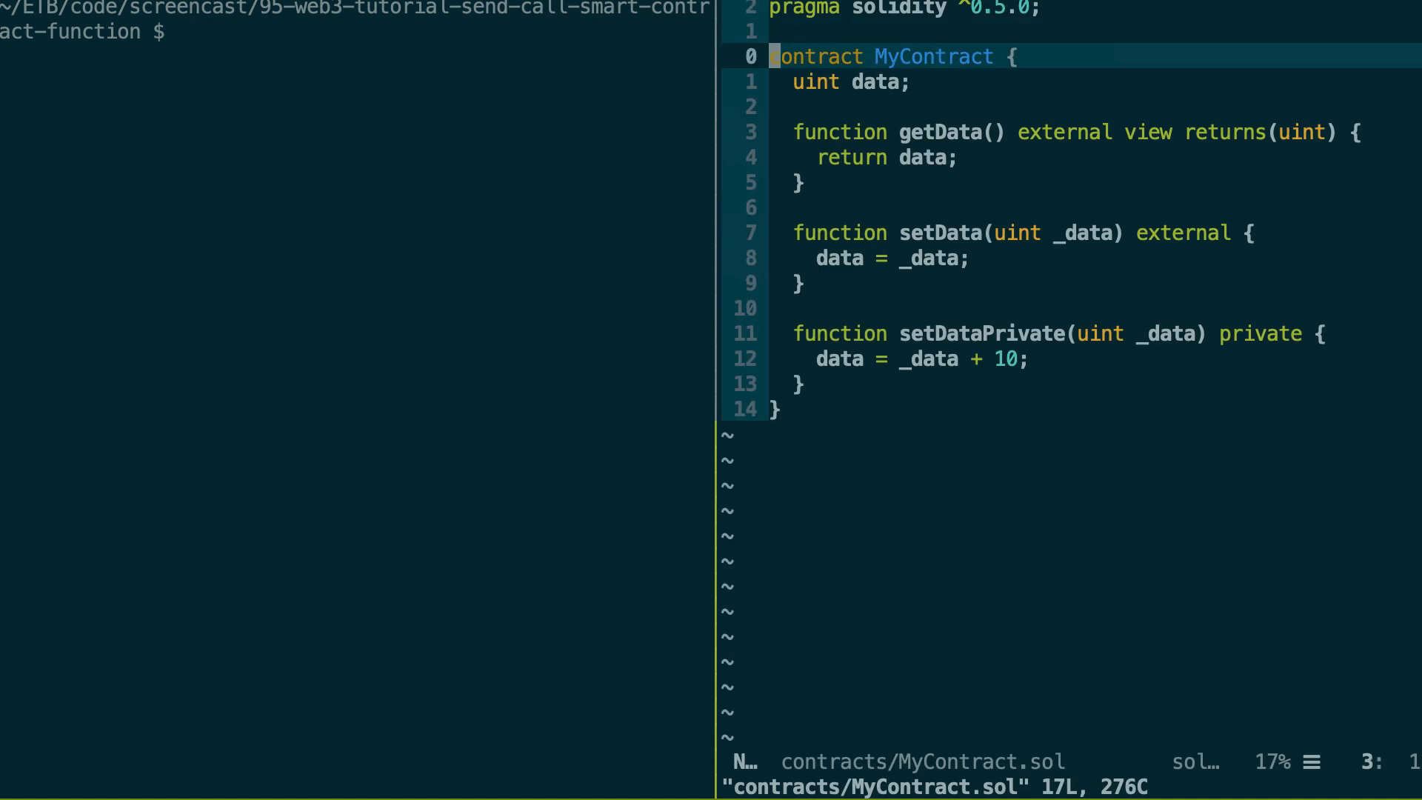
pyautogui.press('j')
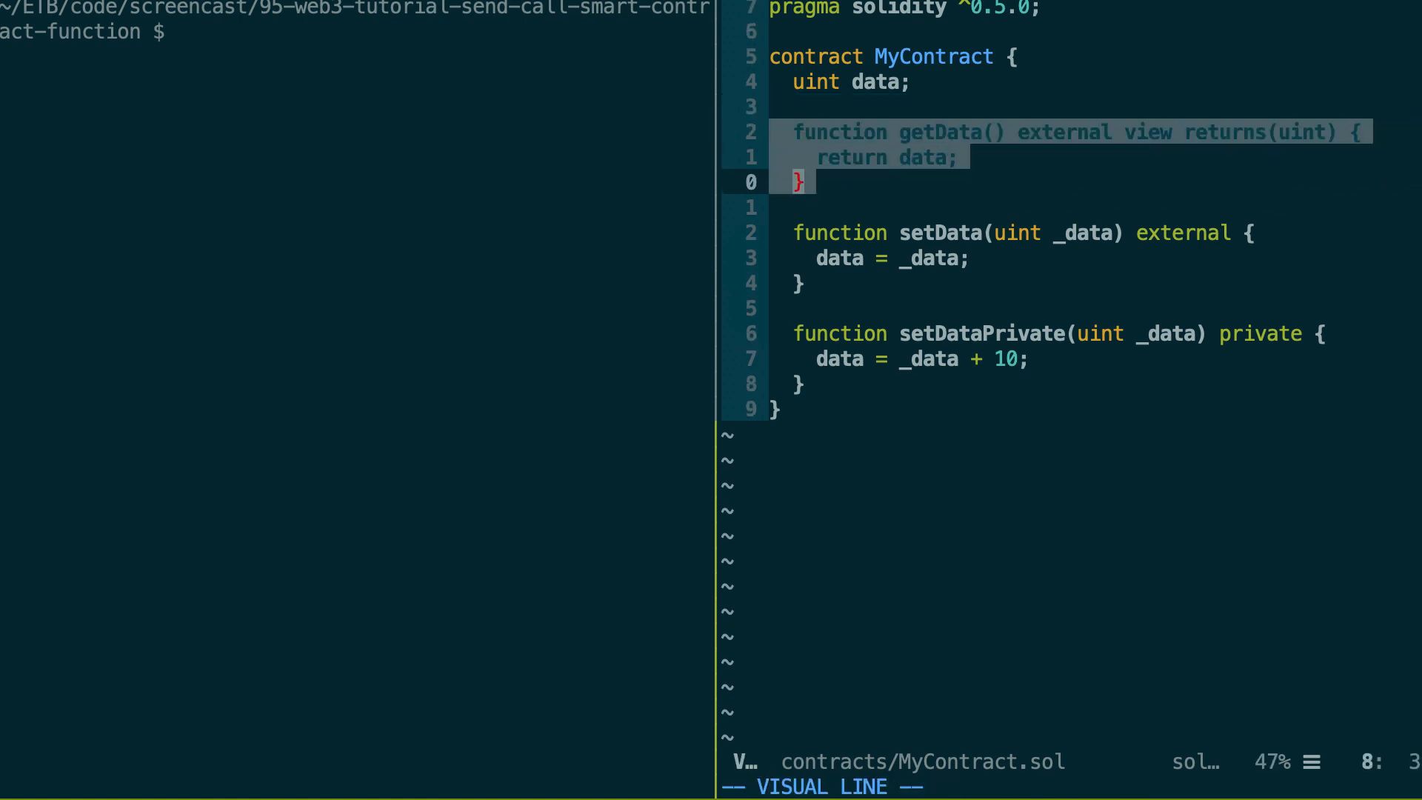
pyautogui.write(':e index.js')
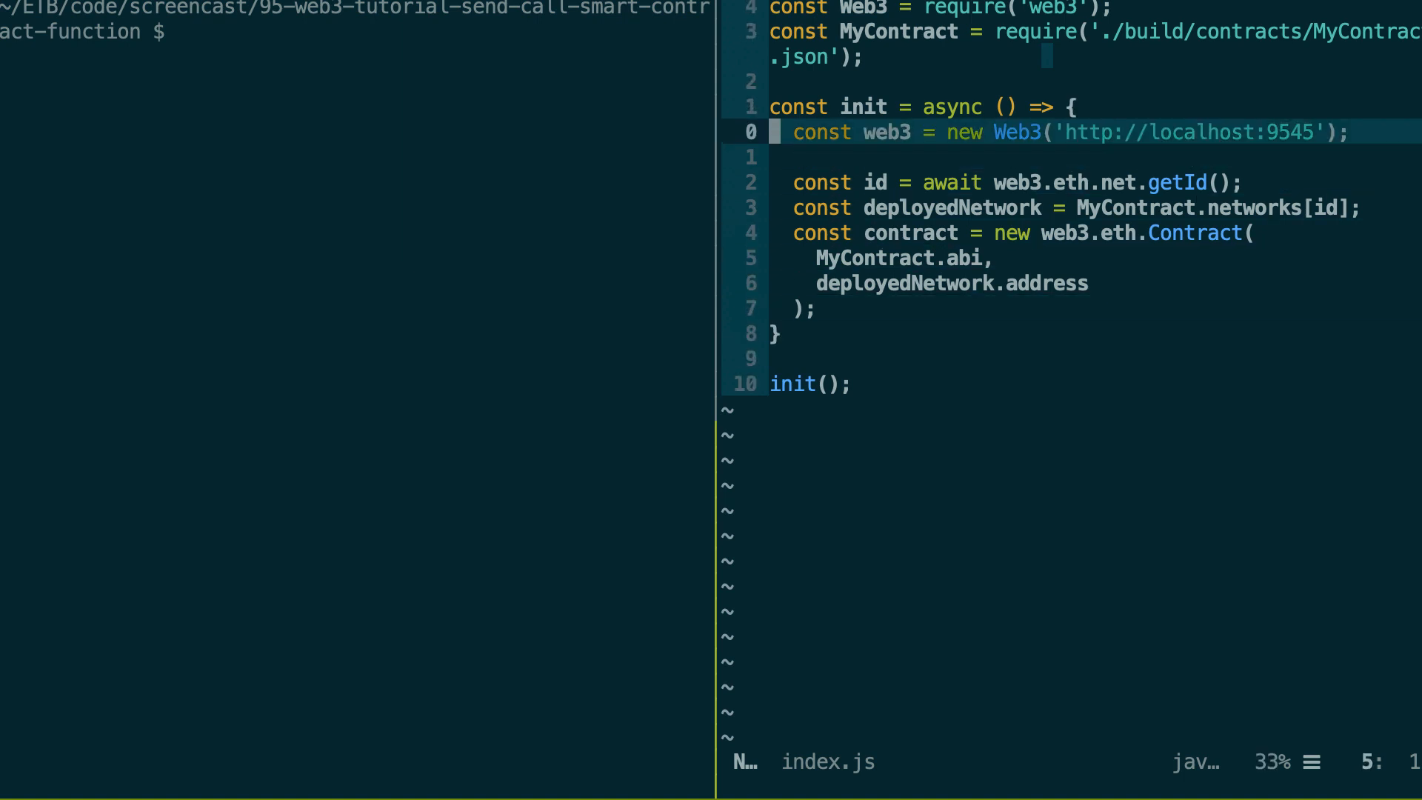
# Step: Move below the web3.eth.Contract block in init and start a new line there
pyautogui.press('j')
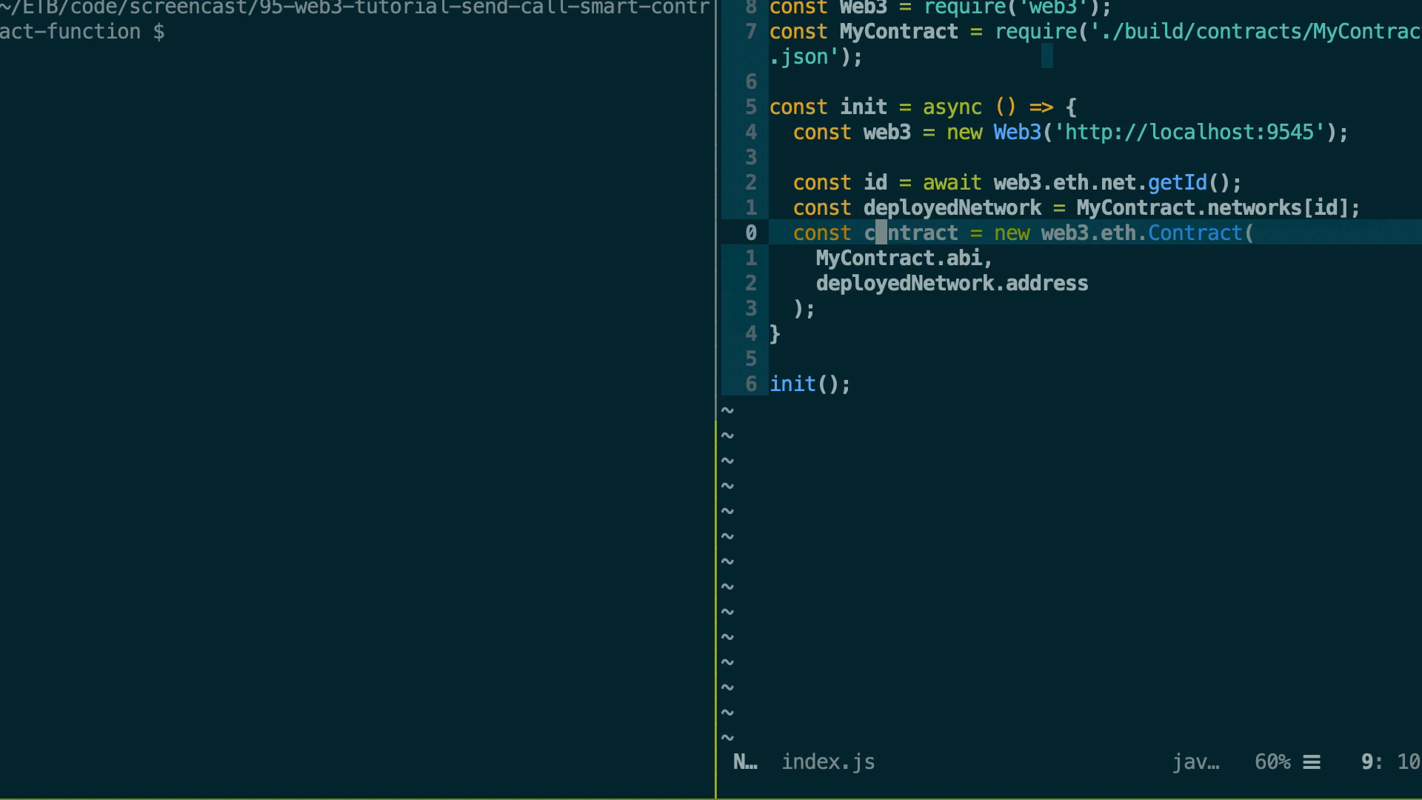
pyautogui.press('j')
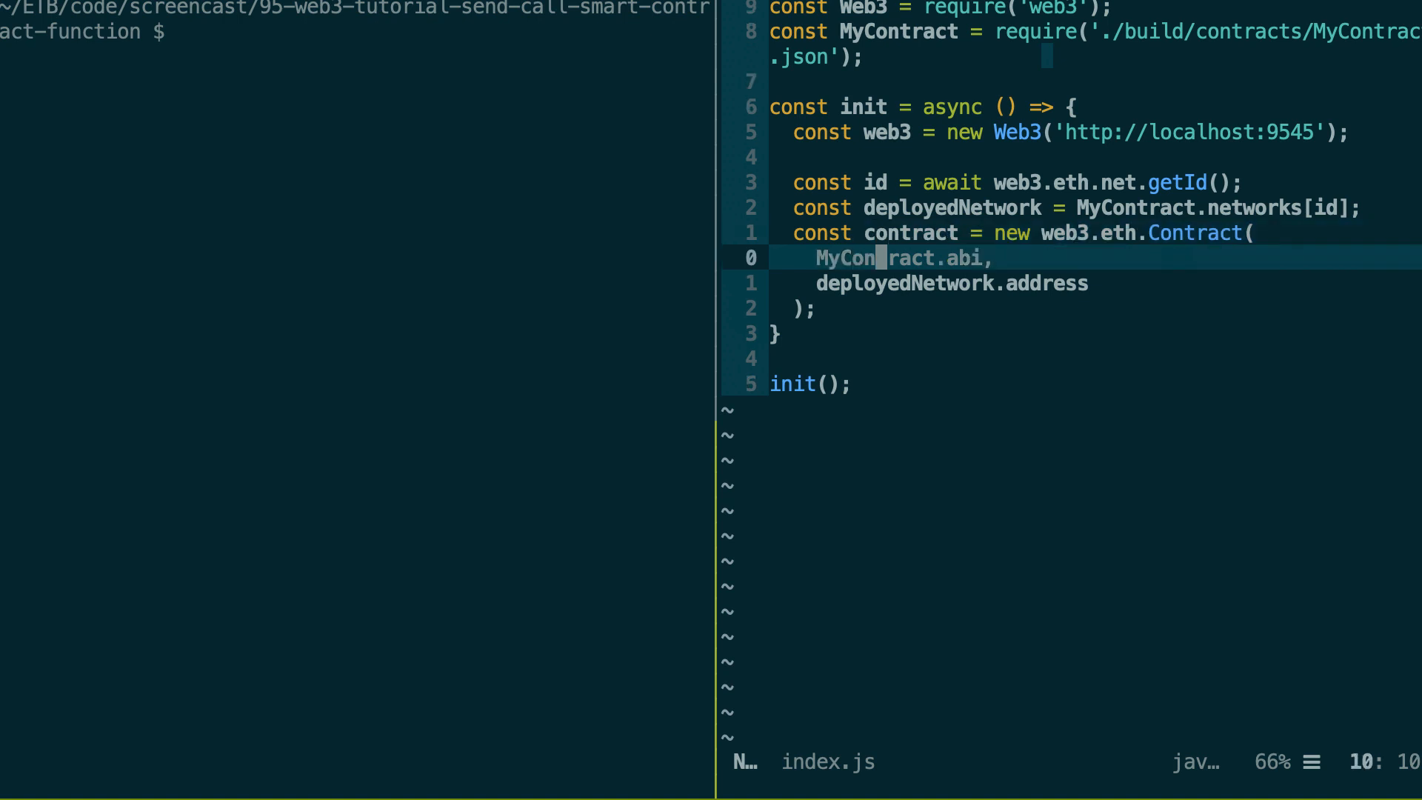
pyautogui.press('j')
pyautogui.write('c')
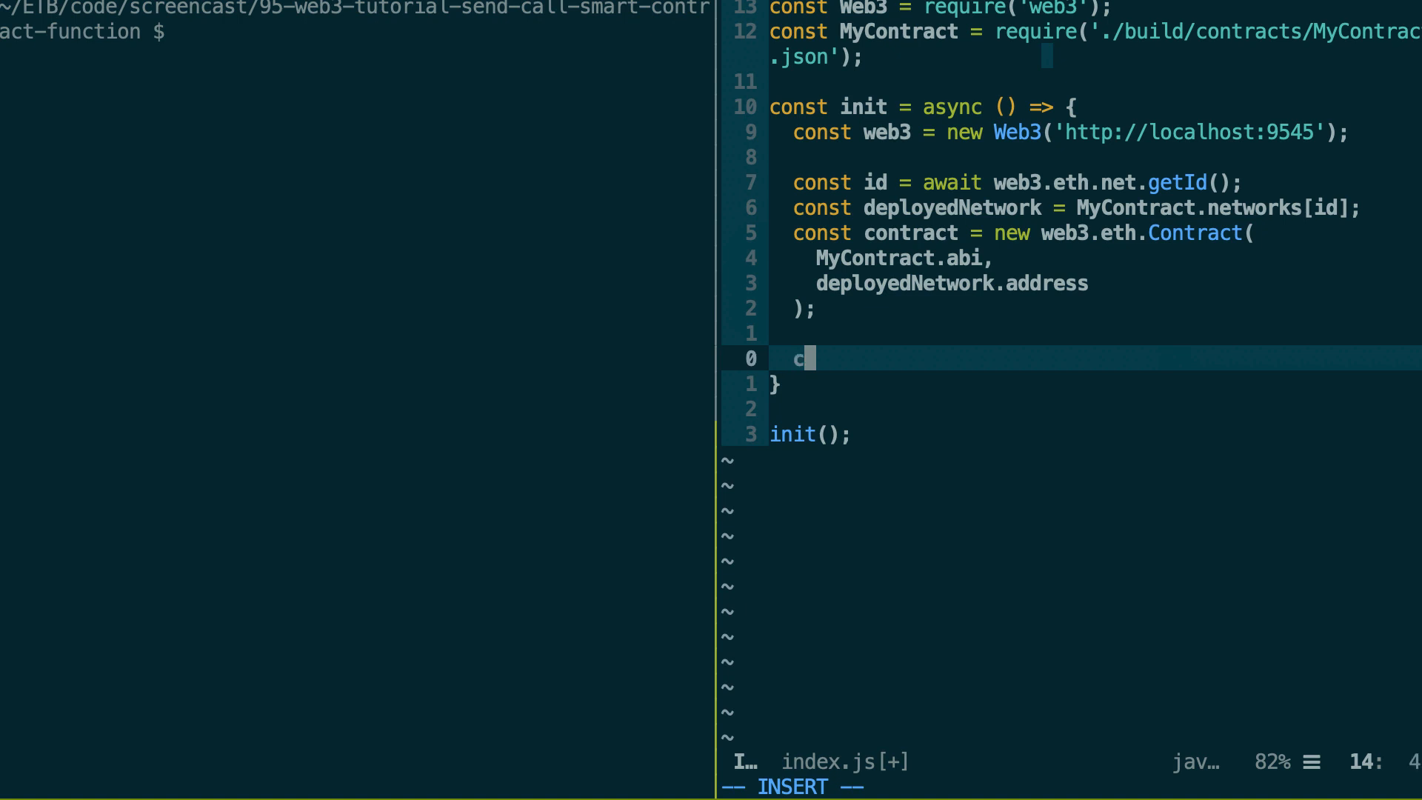
# Step: Write contract.methods.getData().call(), discarding the arg1, arg2 placeholders
pyautogui.write('ontract.')
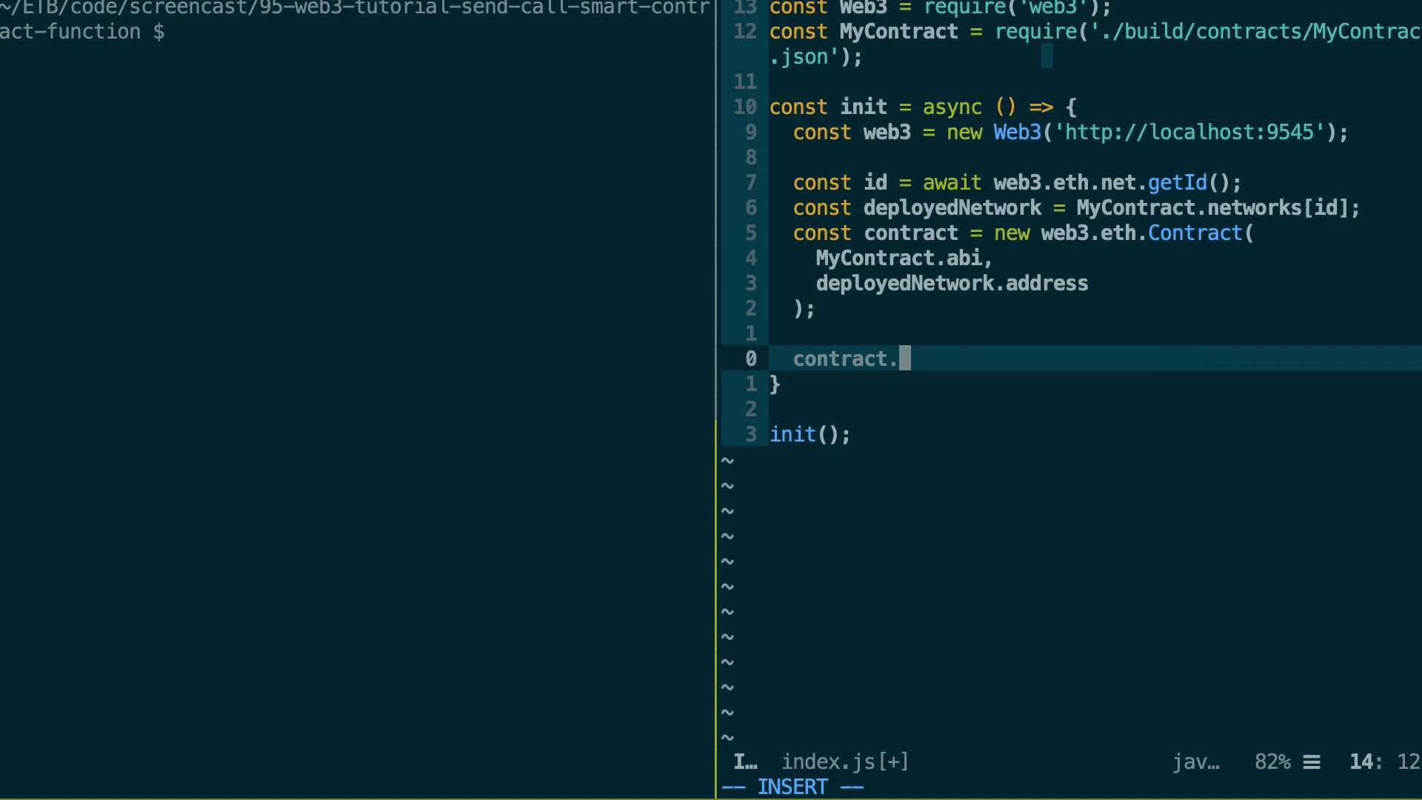
pyautogui.write('methods')
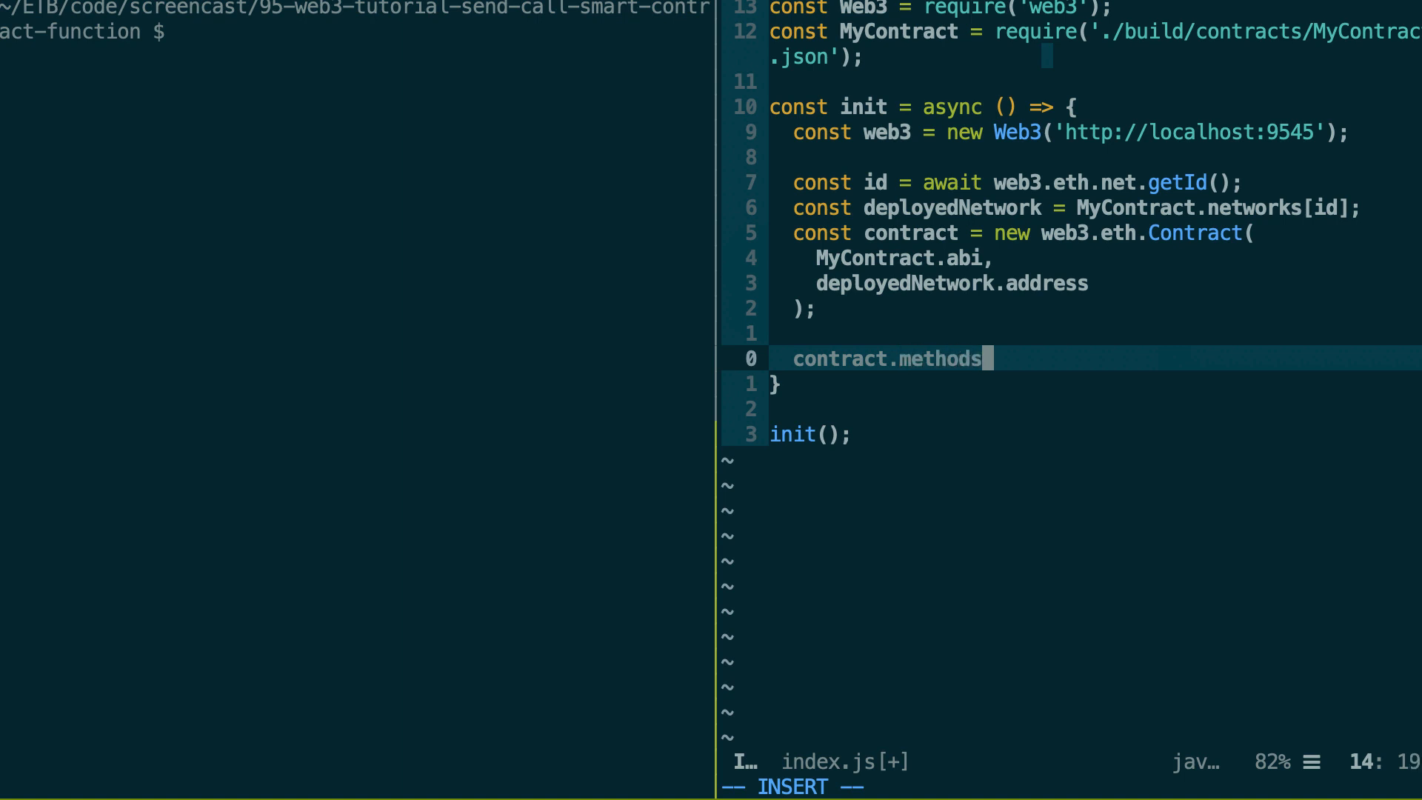
pyautogui.write('.')
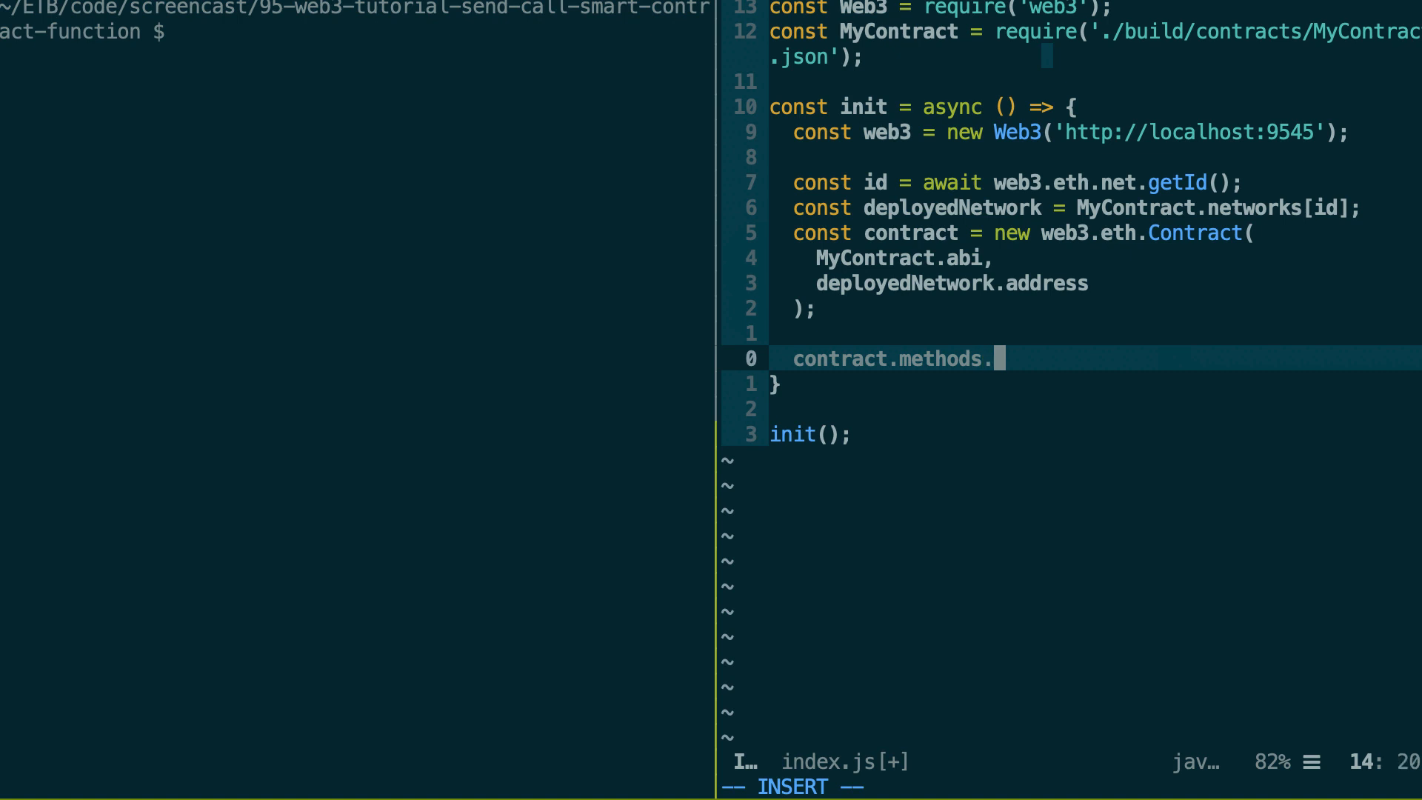
pyautogui.write('get')
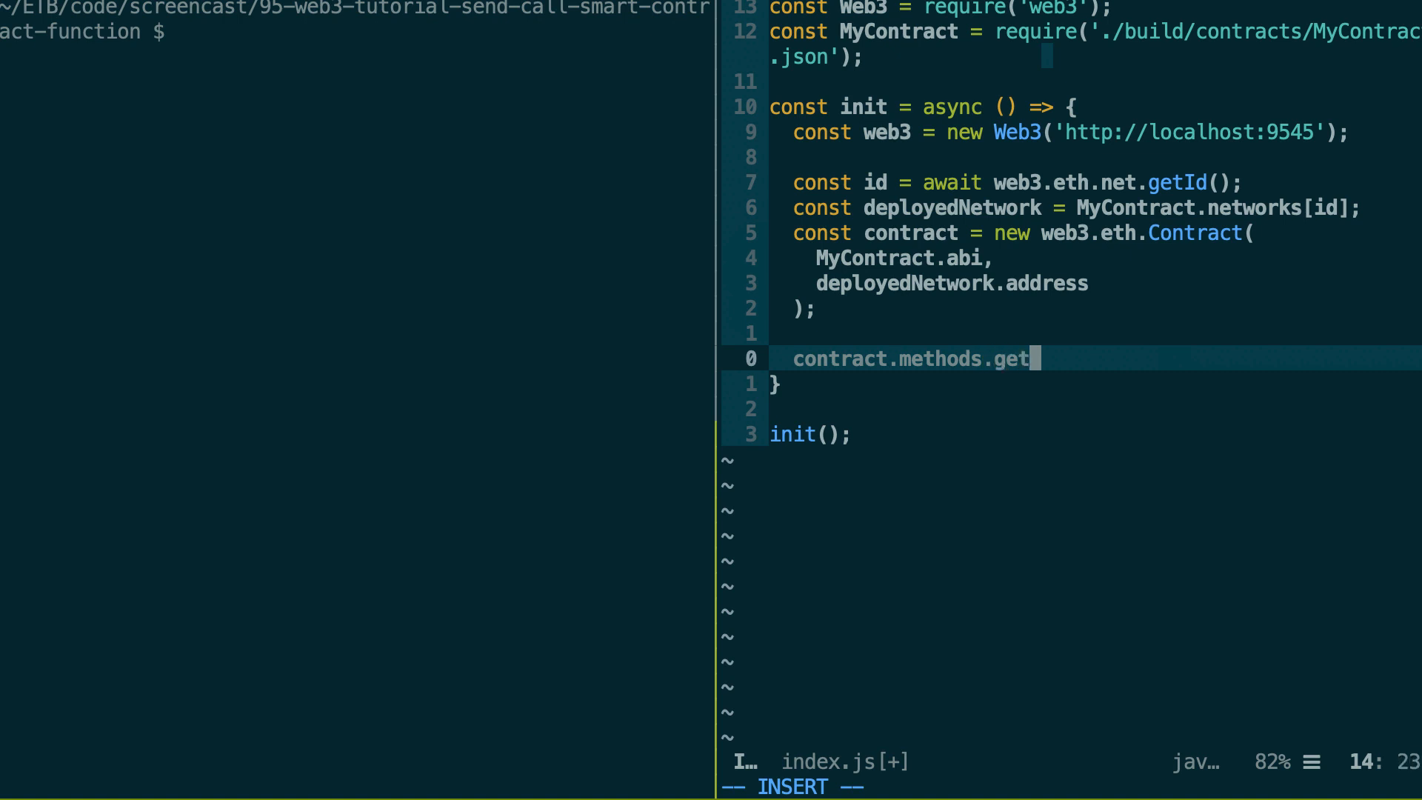
pyautogui.write('Data(')
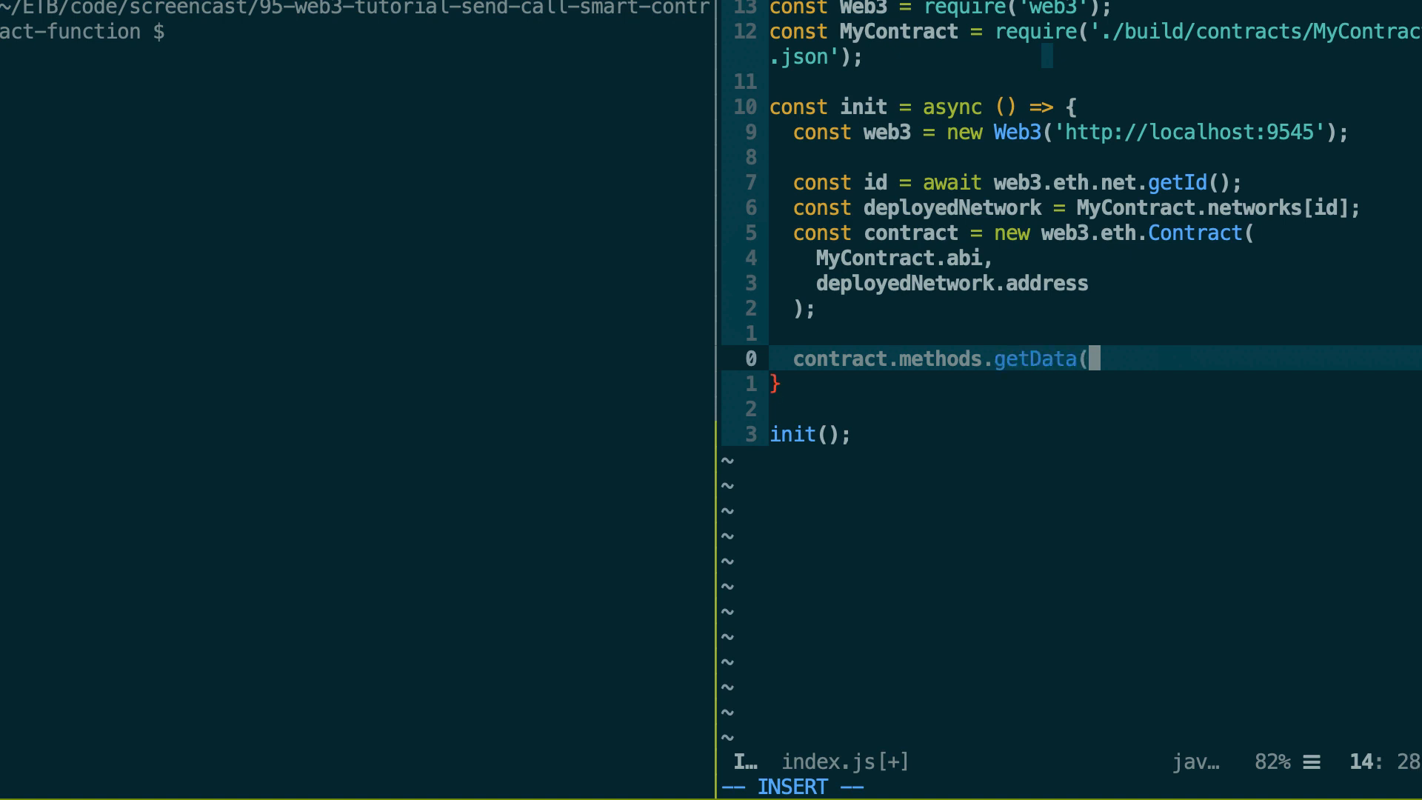
pyautogui.write('arg1')
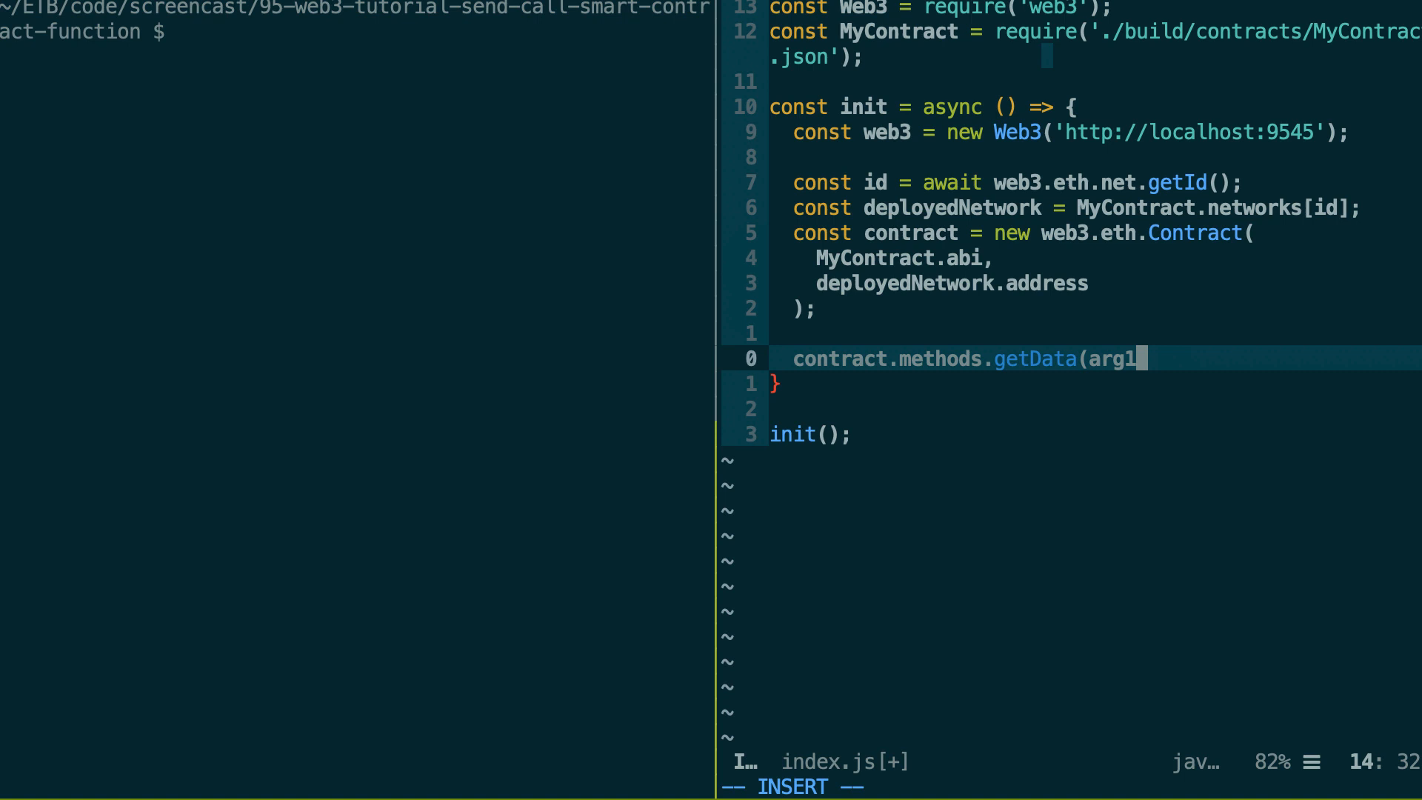
pyautogui.write(', arg2,')
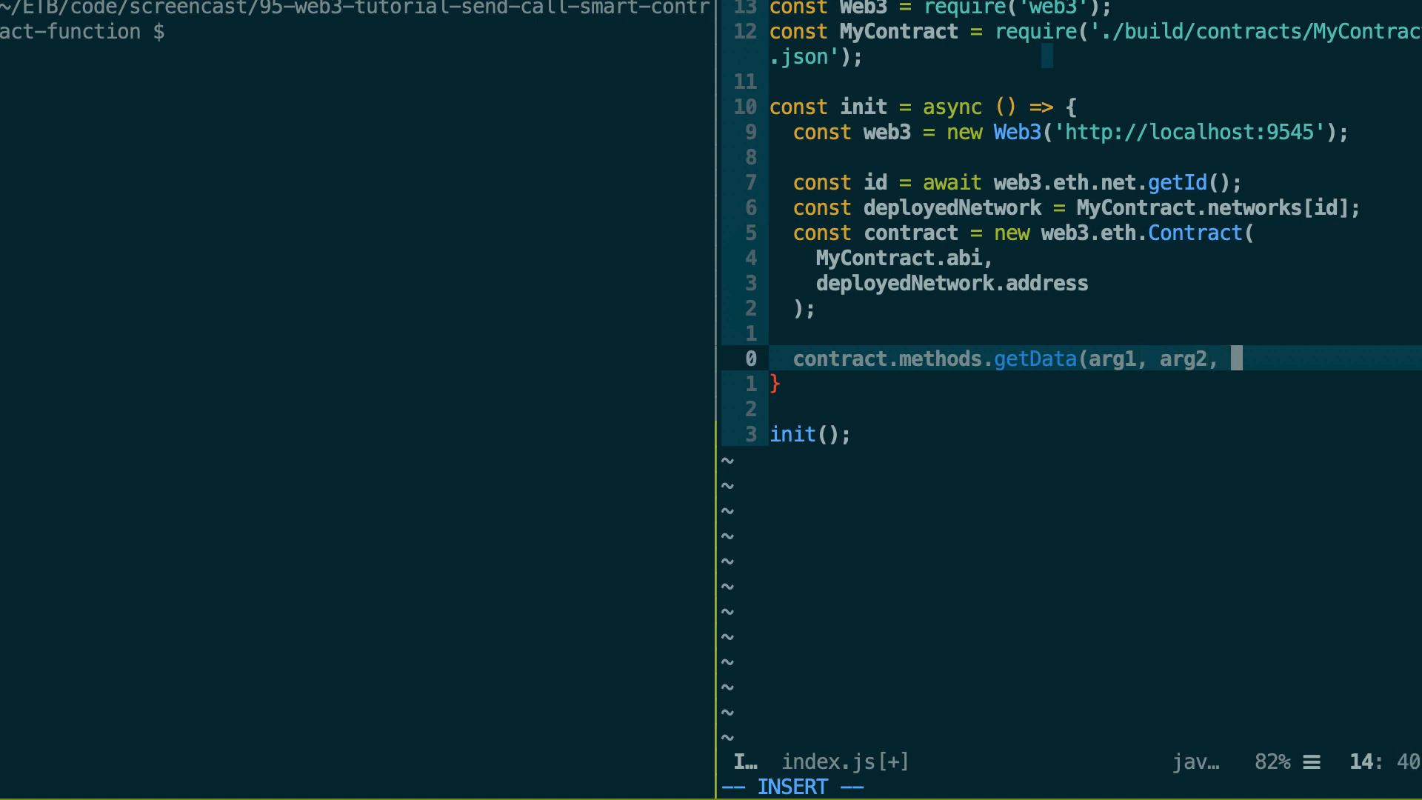
pyautogui.press('BackSpace')
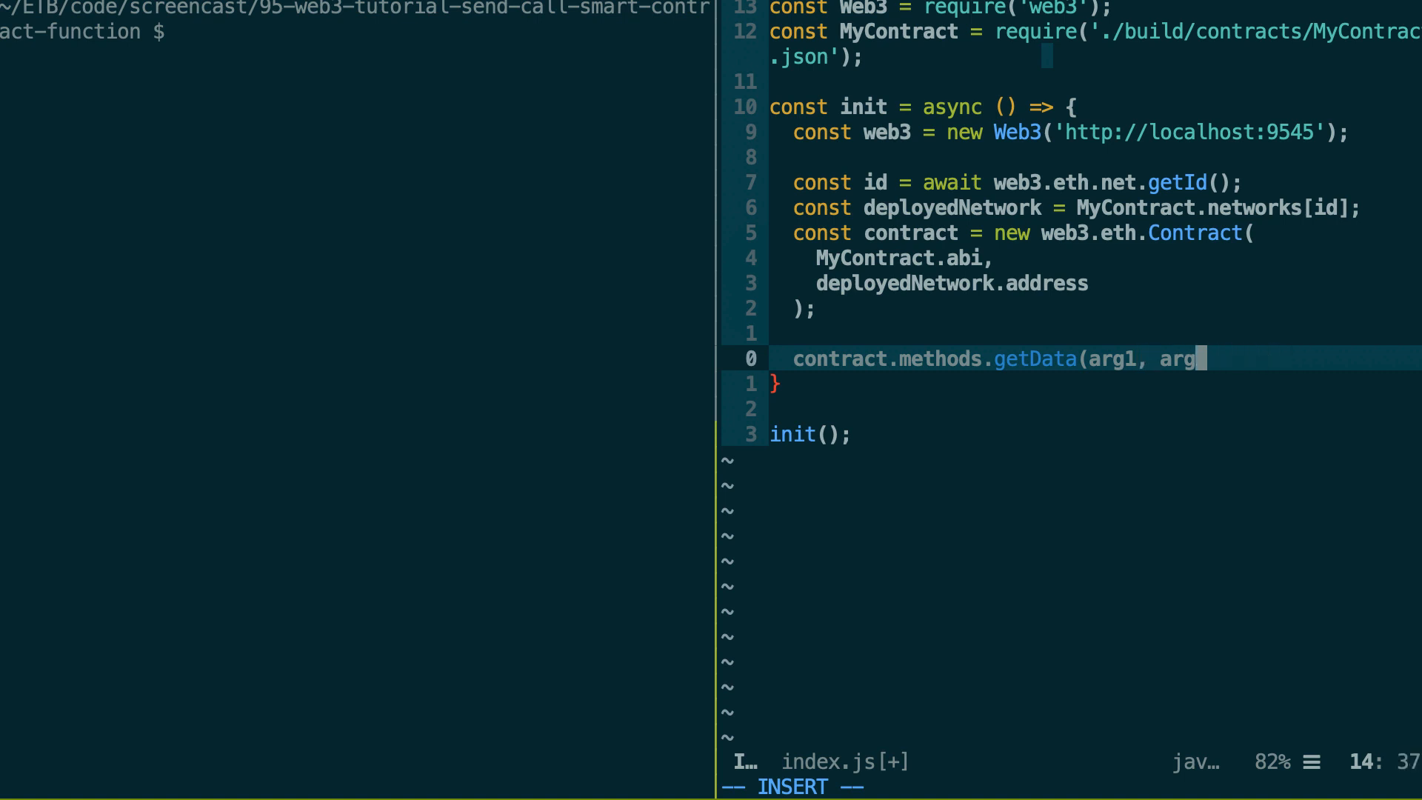
pyautogui.press('BackSpace')
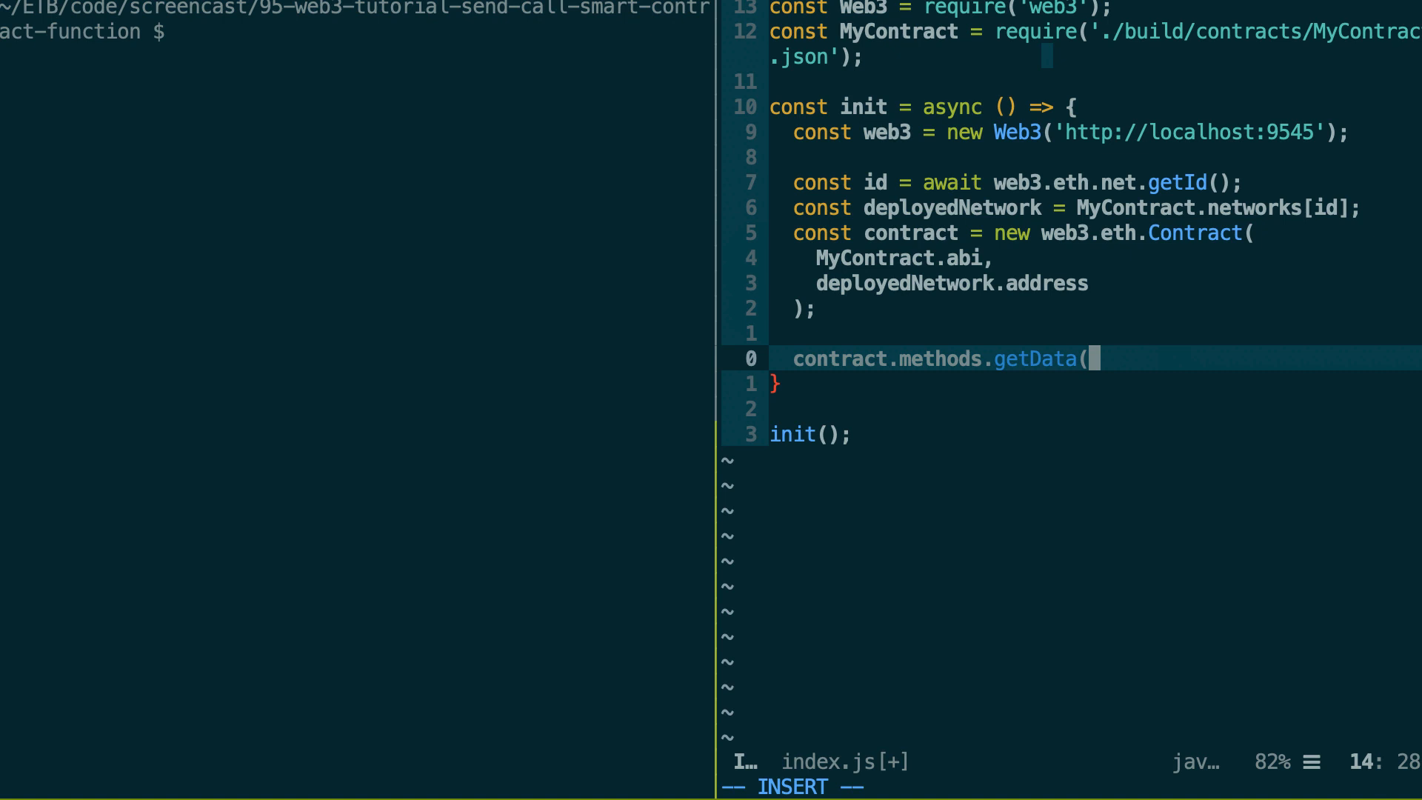
pyautogui.write(').call')
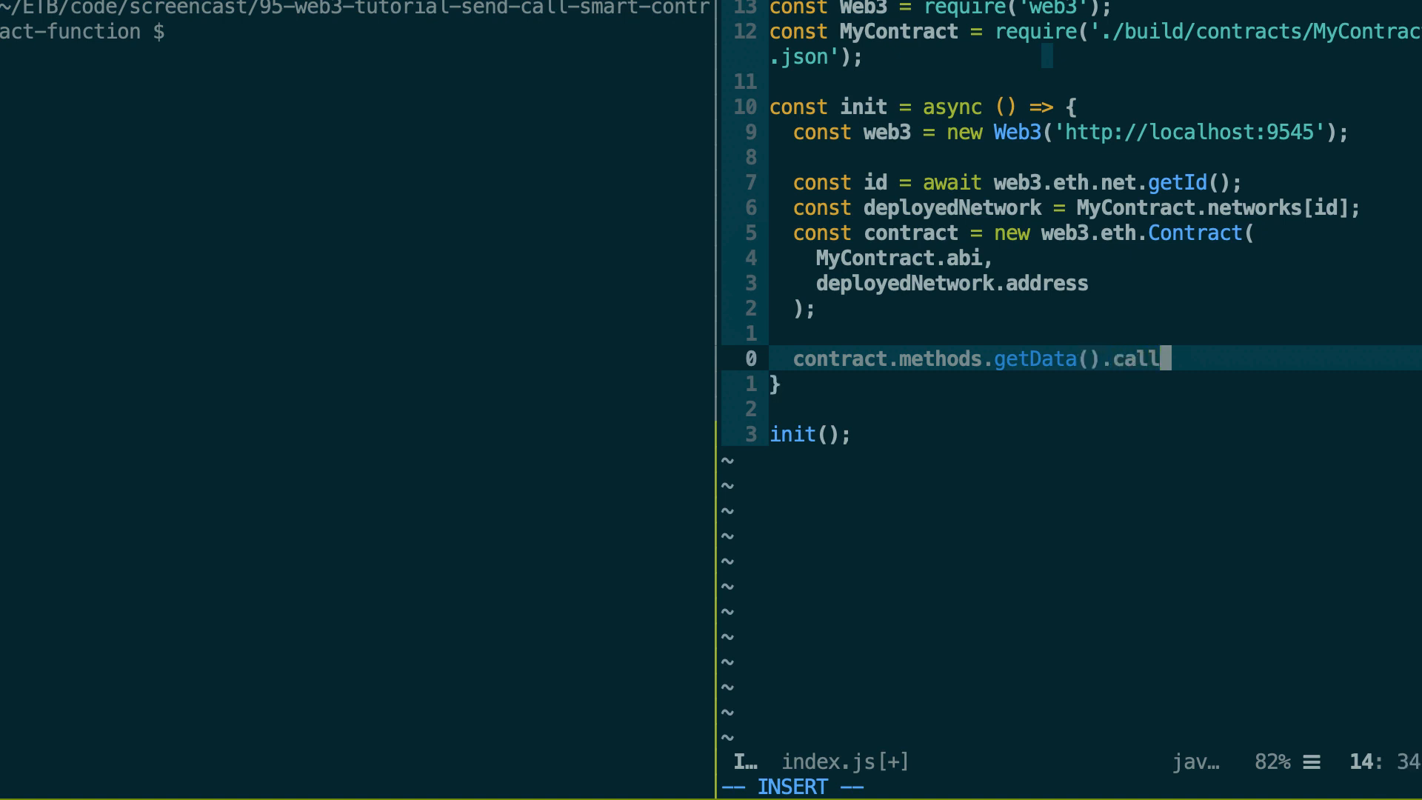
pyautogui.write('()')
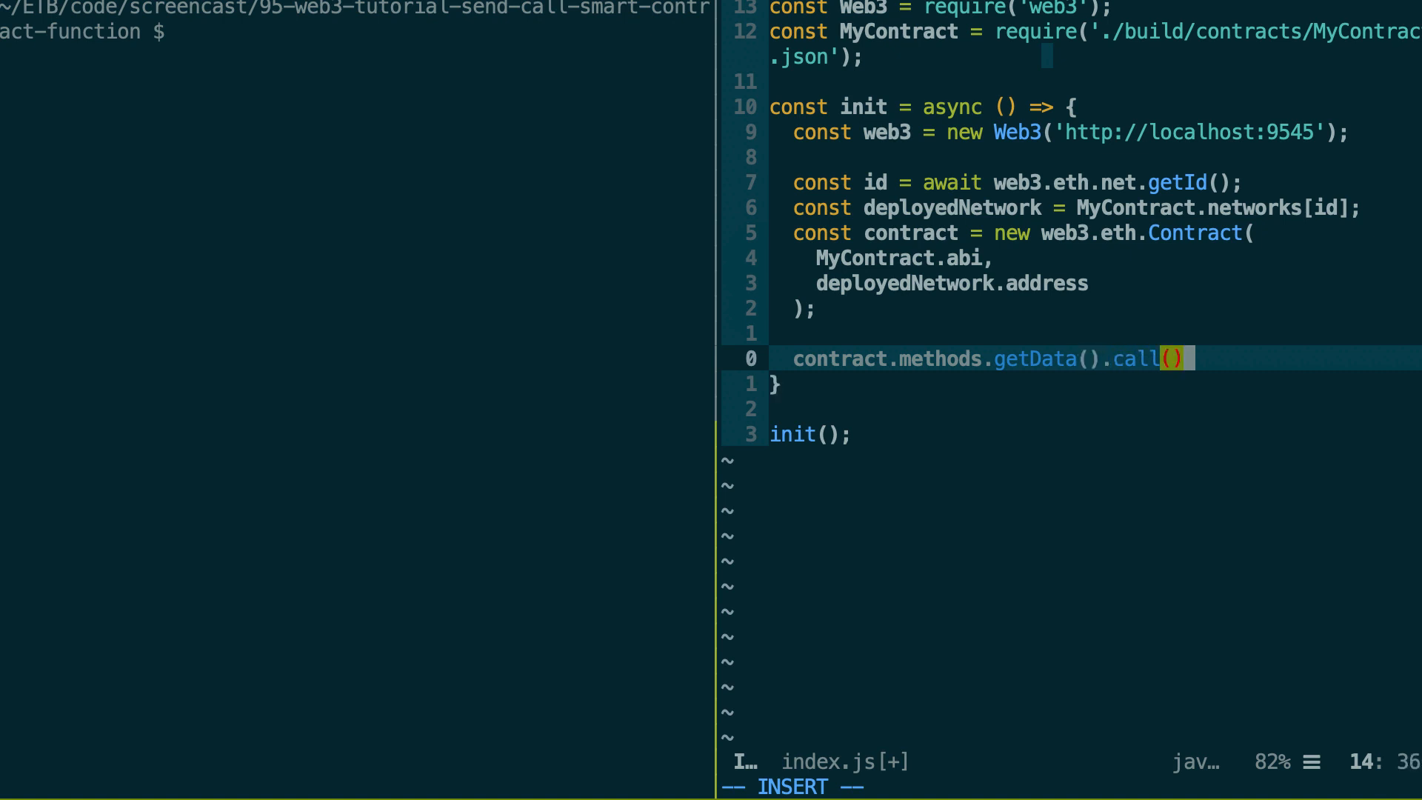
# Step: Sketch a { from: 0x88359835, gasPrice: 100, gas } options object, then remove it leaving call()
pyautogui.write('{}')
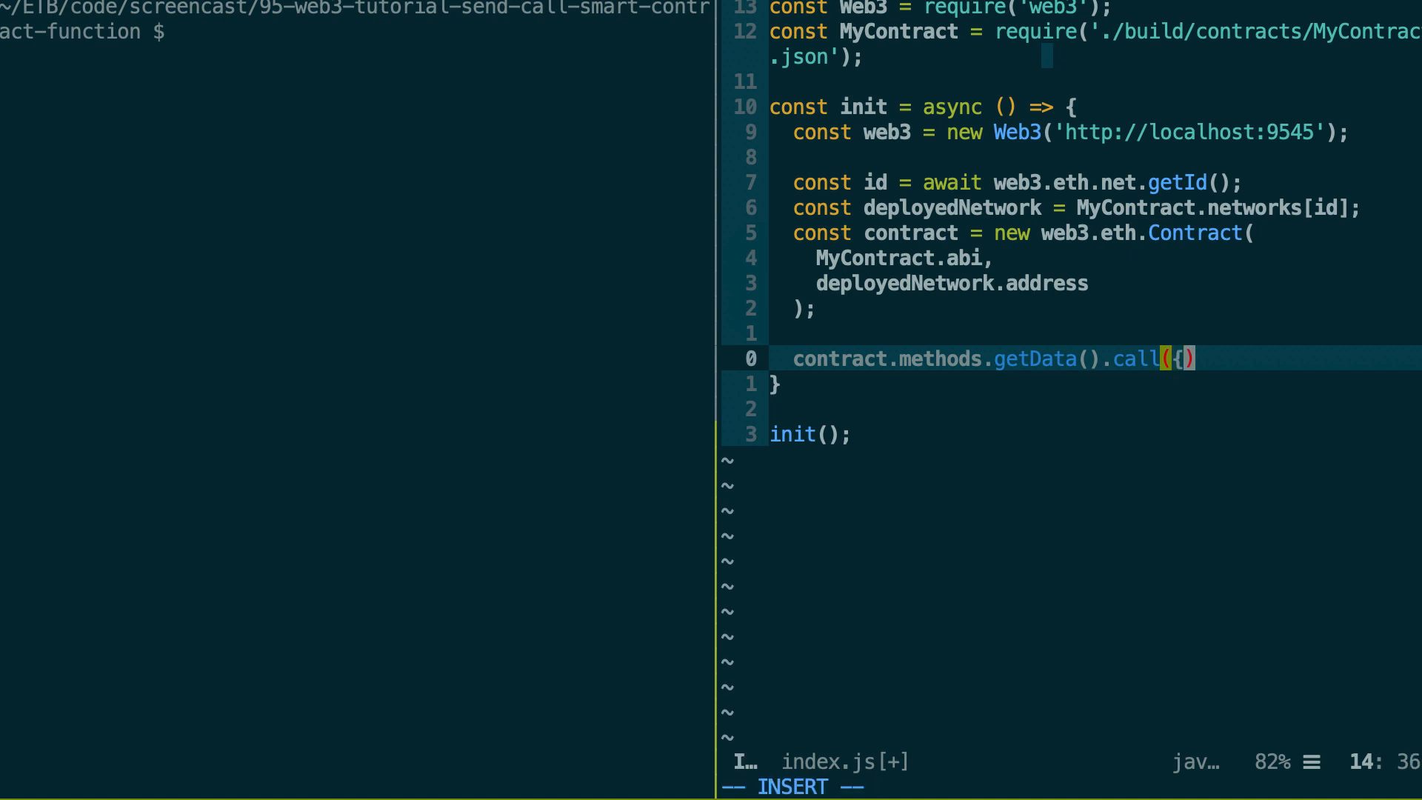
pyautogui.write('}')
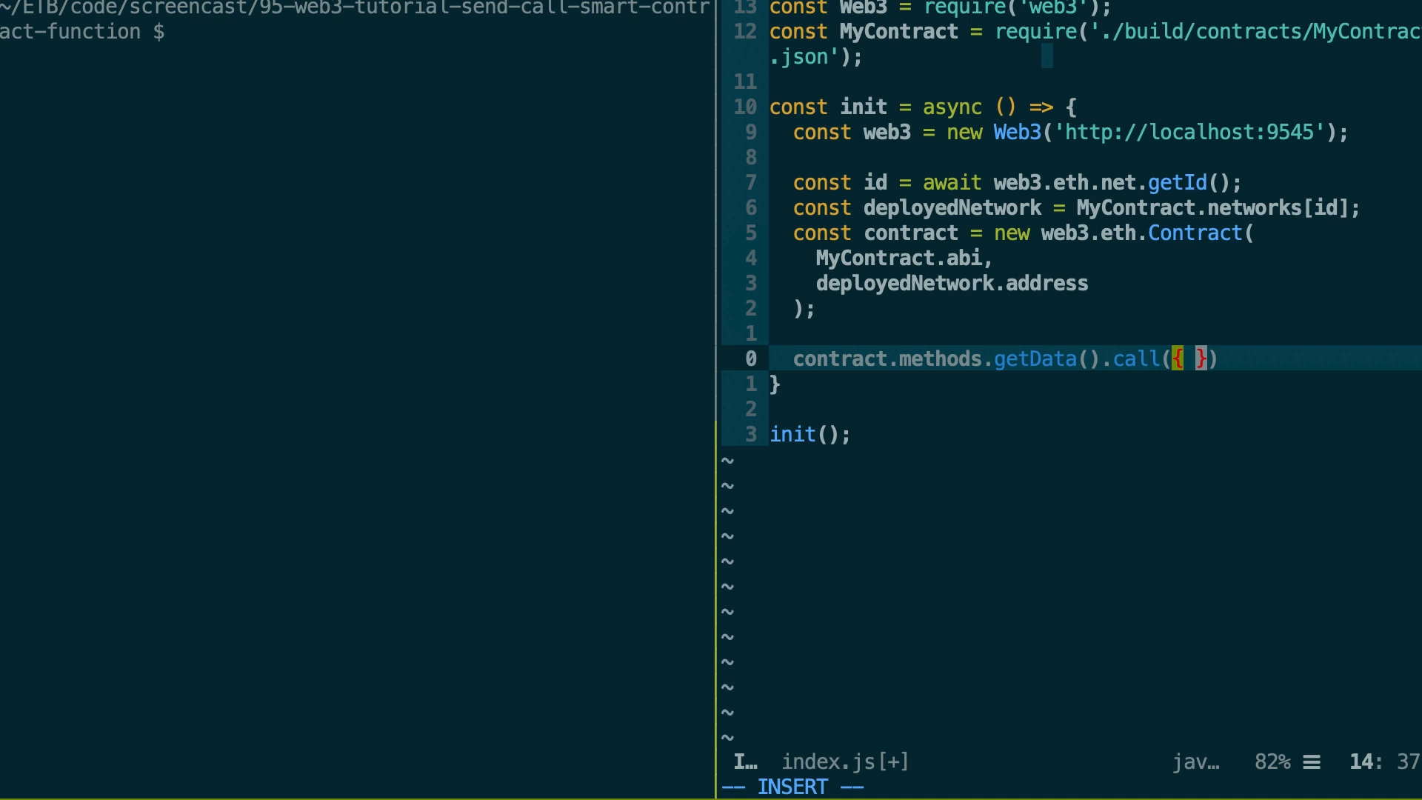
pyautogui.write('from:')
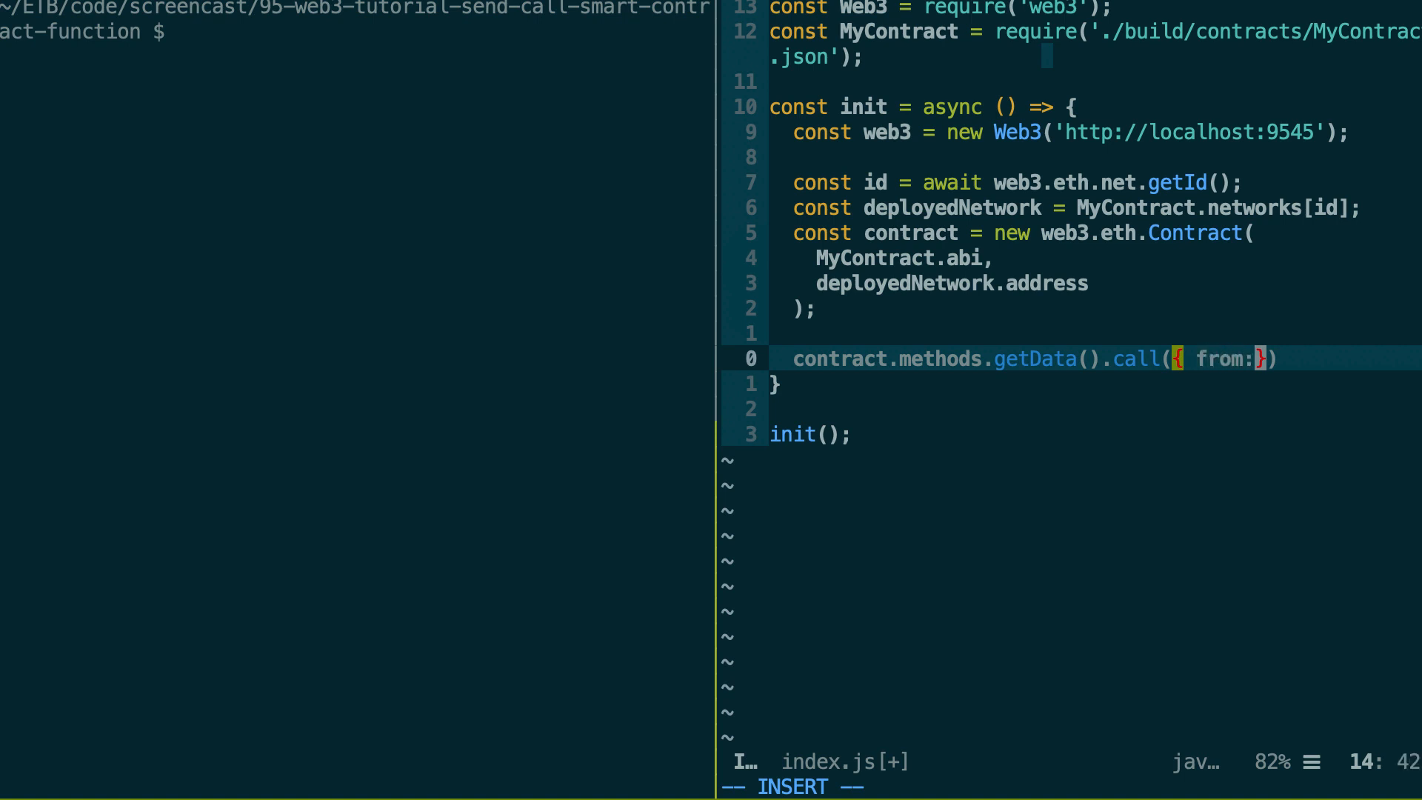
pyautogui.write('0x')
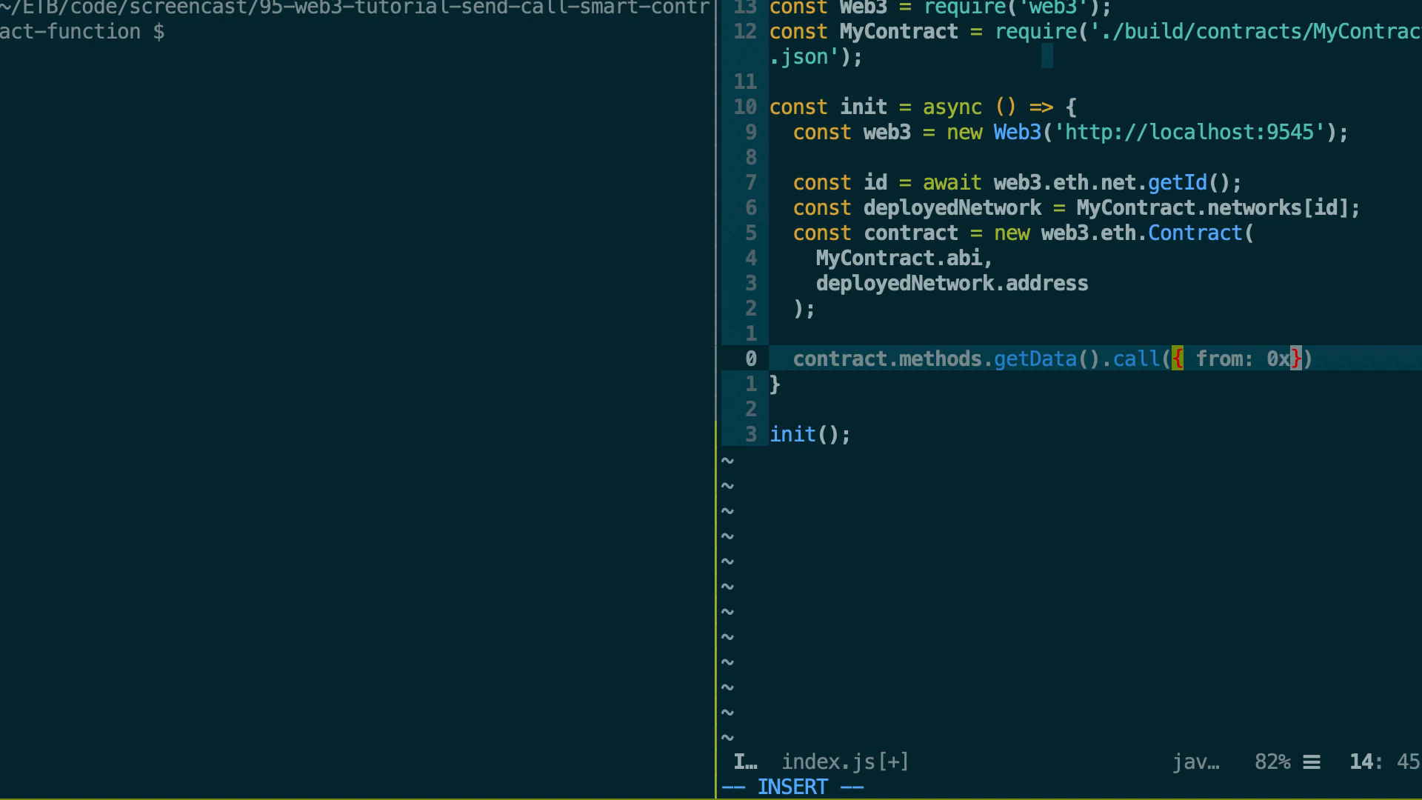
pyautogui.write('88359835, gas')
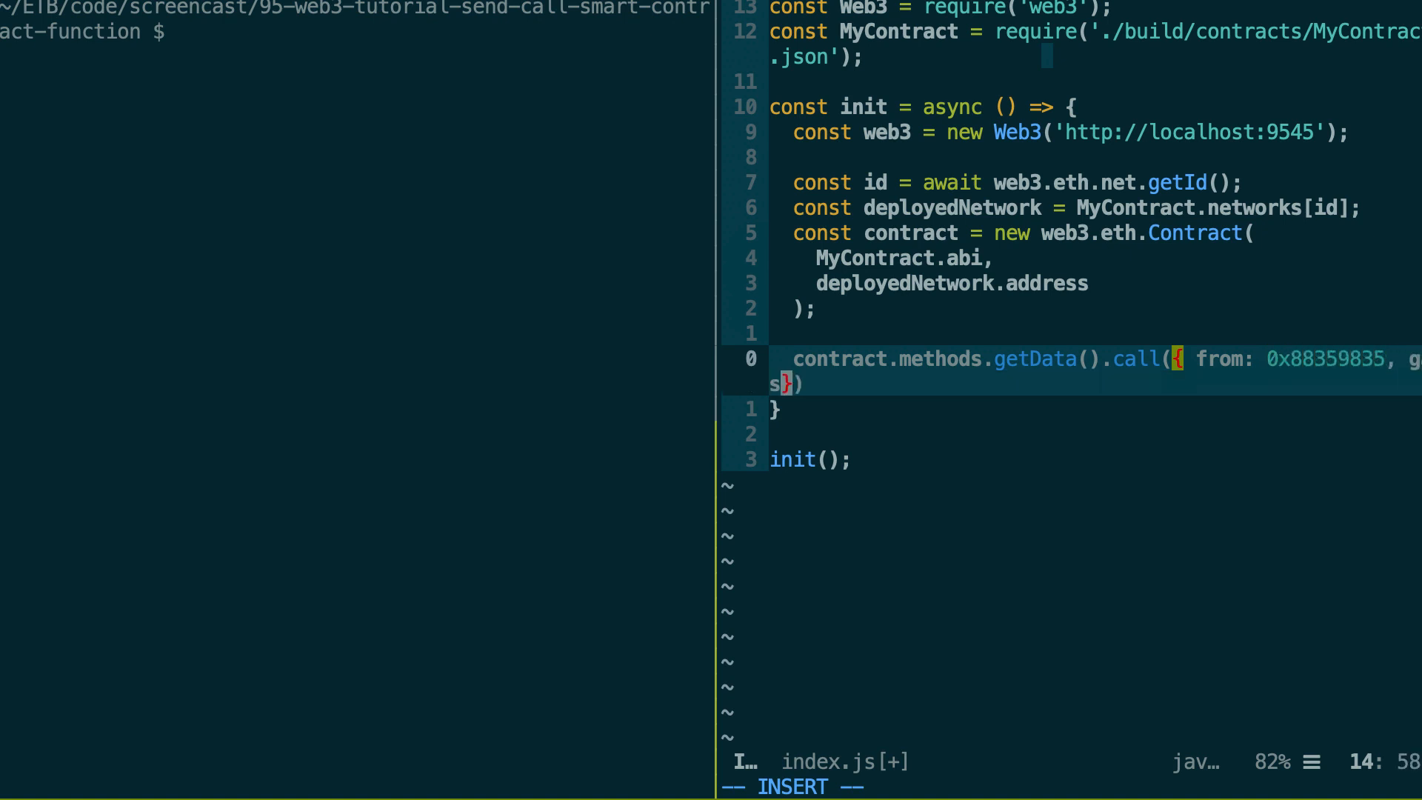
pyautogui.write('Price')
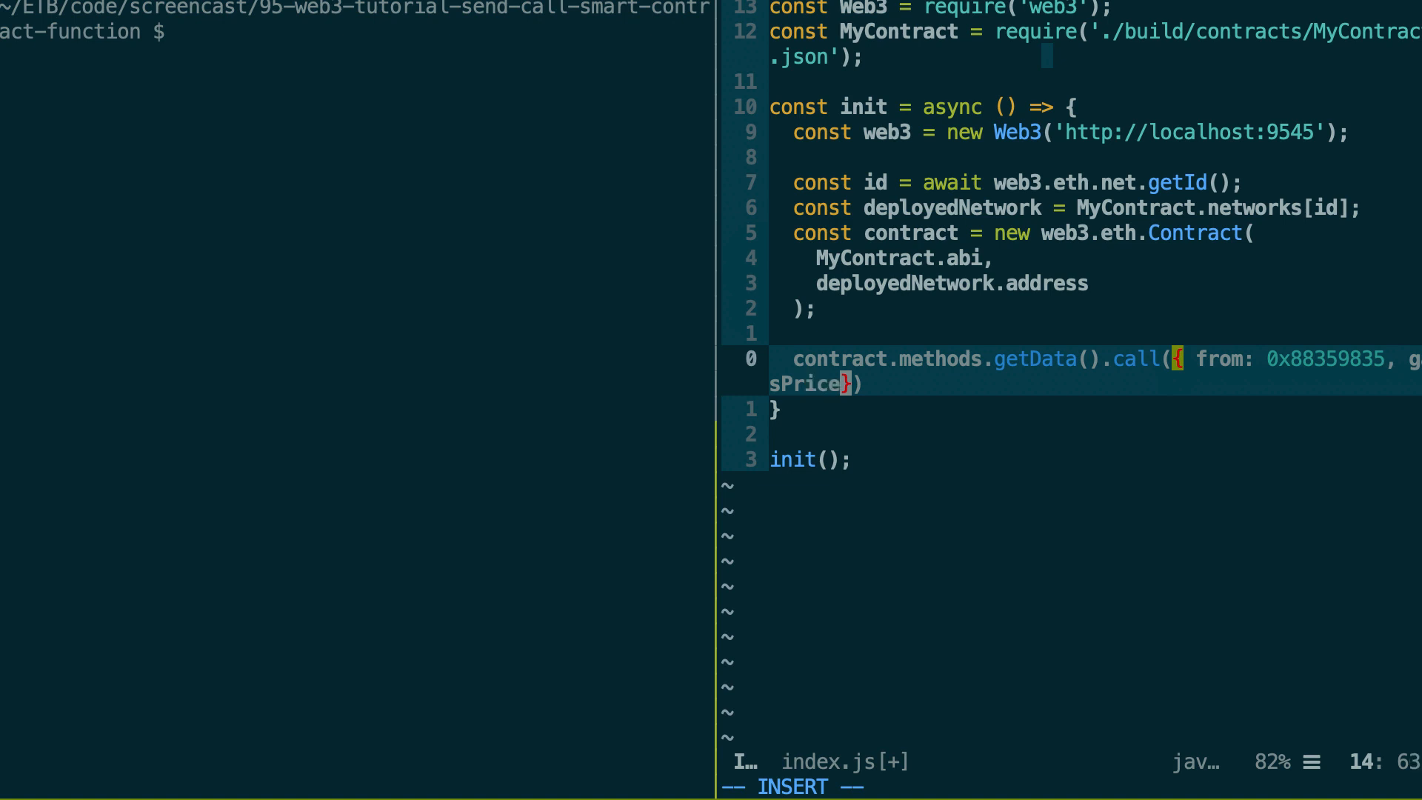
pyautogui.write('100,')
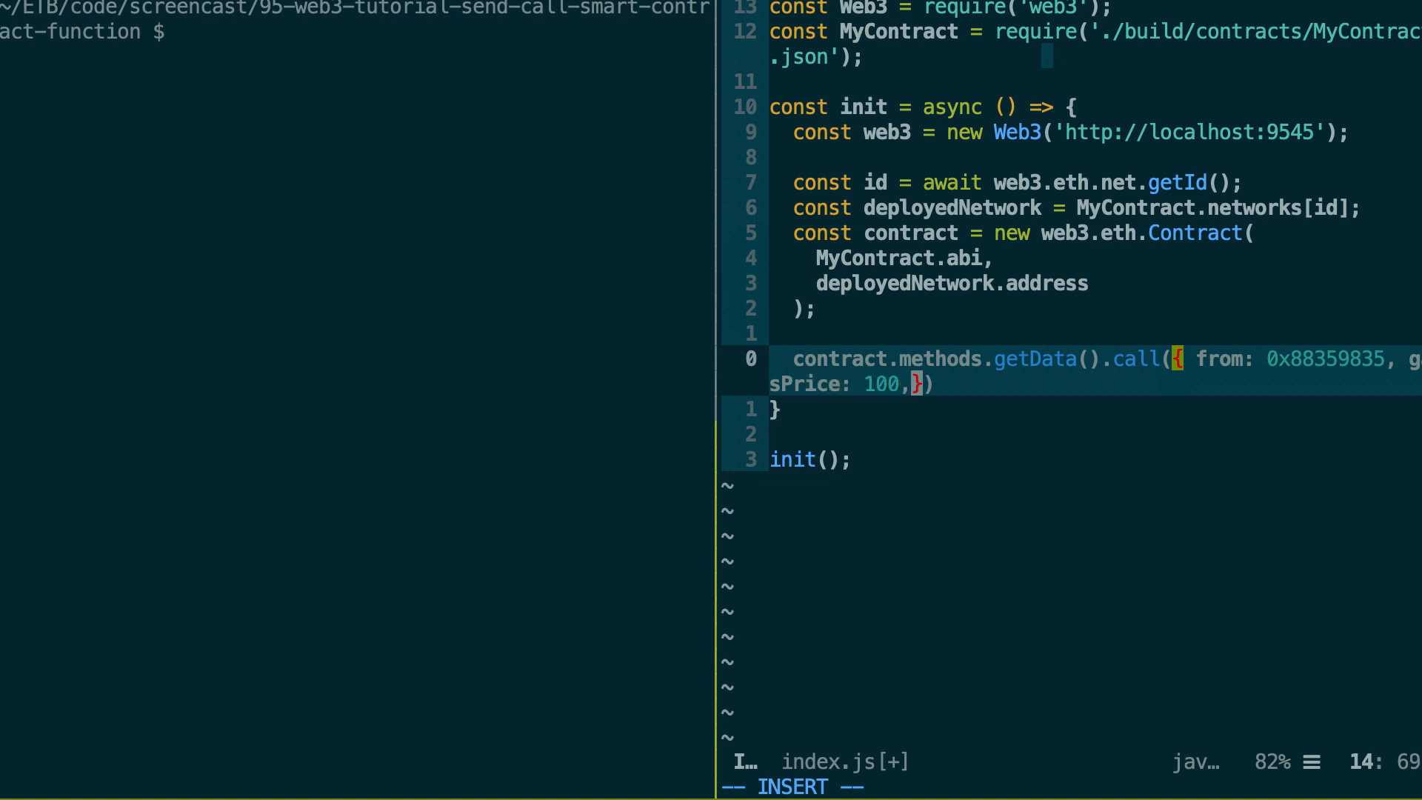
pyautogui.write('gas:')
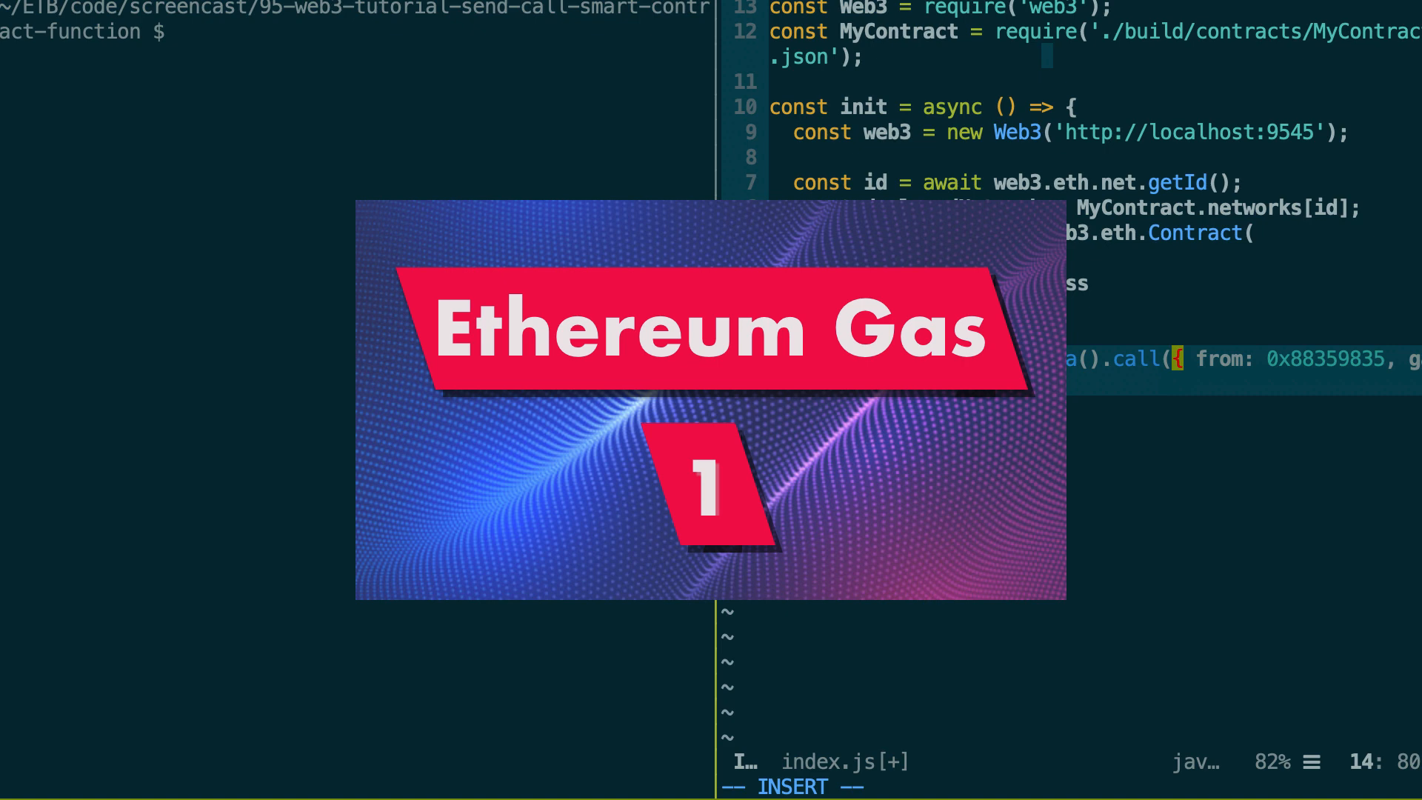
pyautogui.press('Escape')
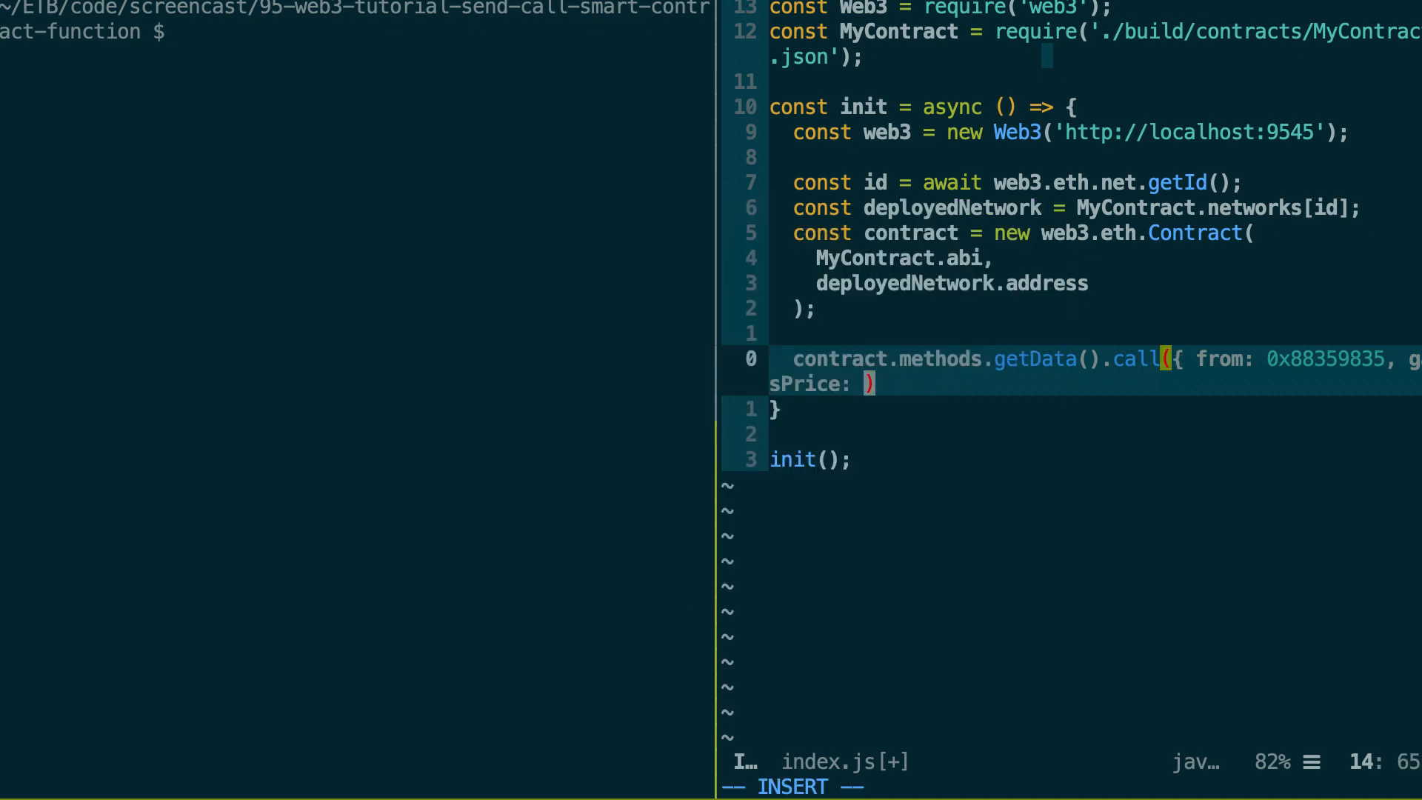
pyautogui.press('BackSpace')
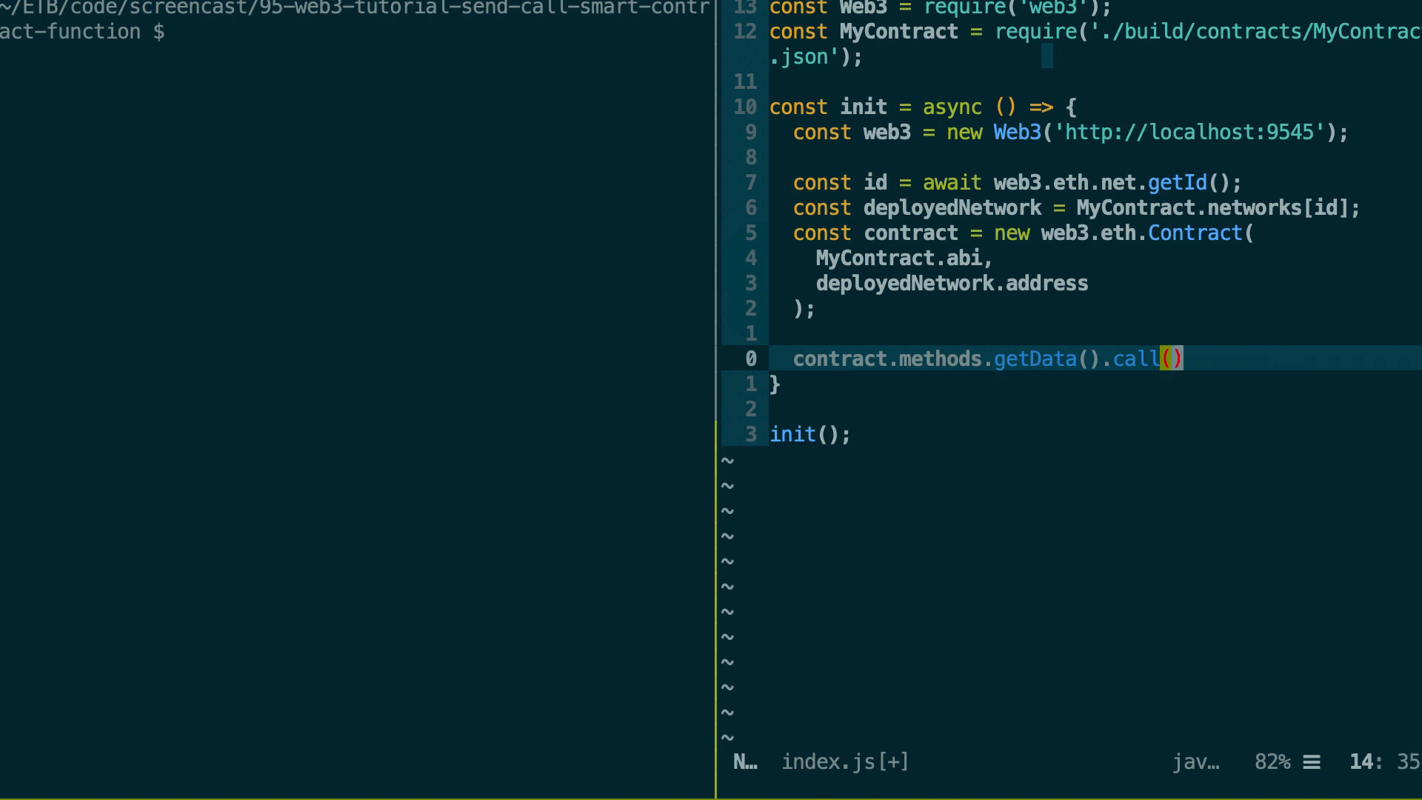
pyautogui.press('i')
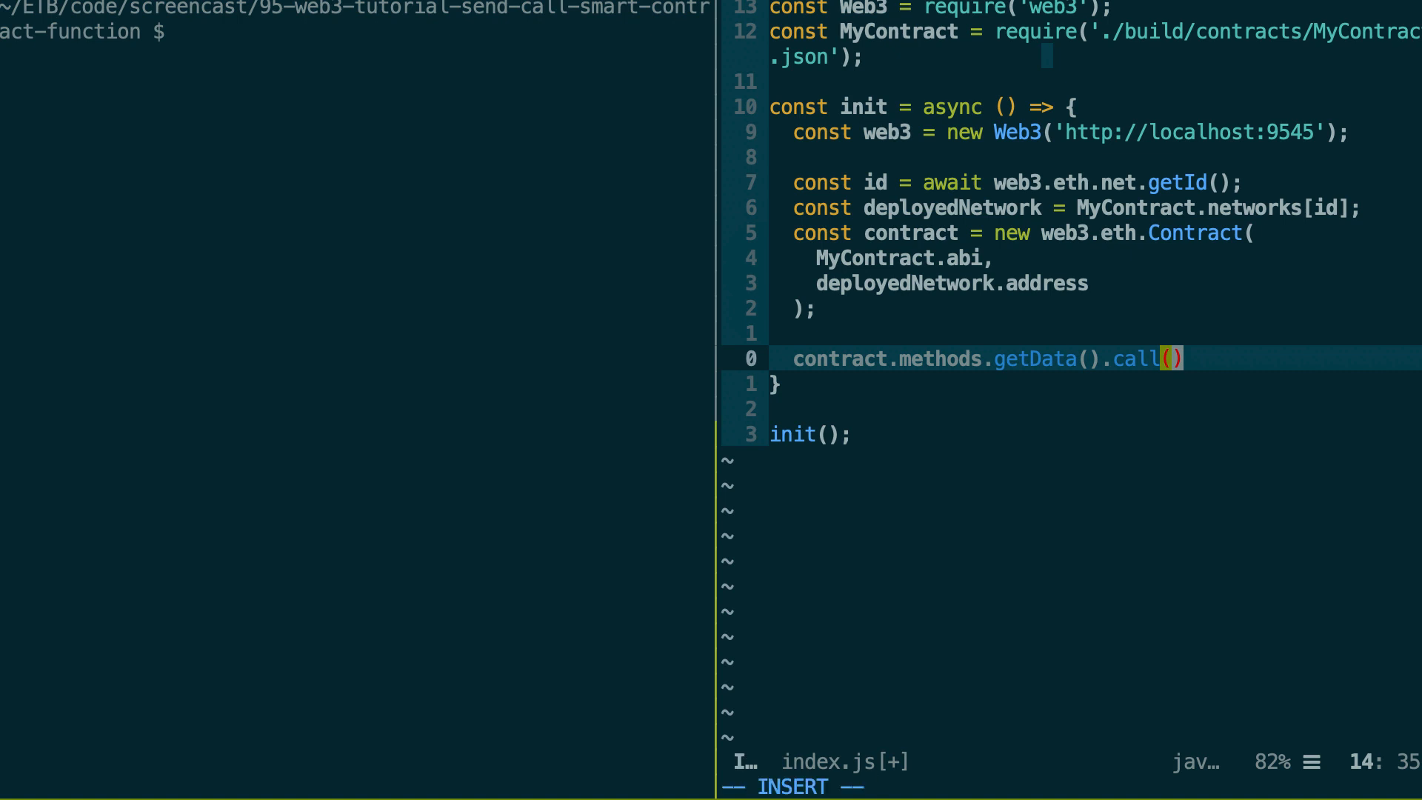
pyautogui.write('{},')
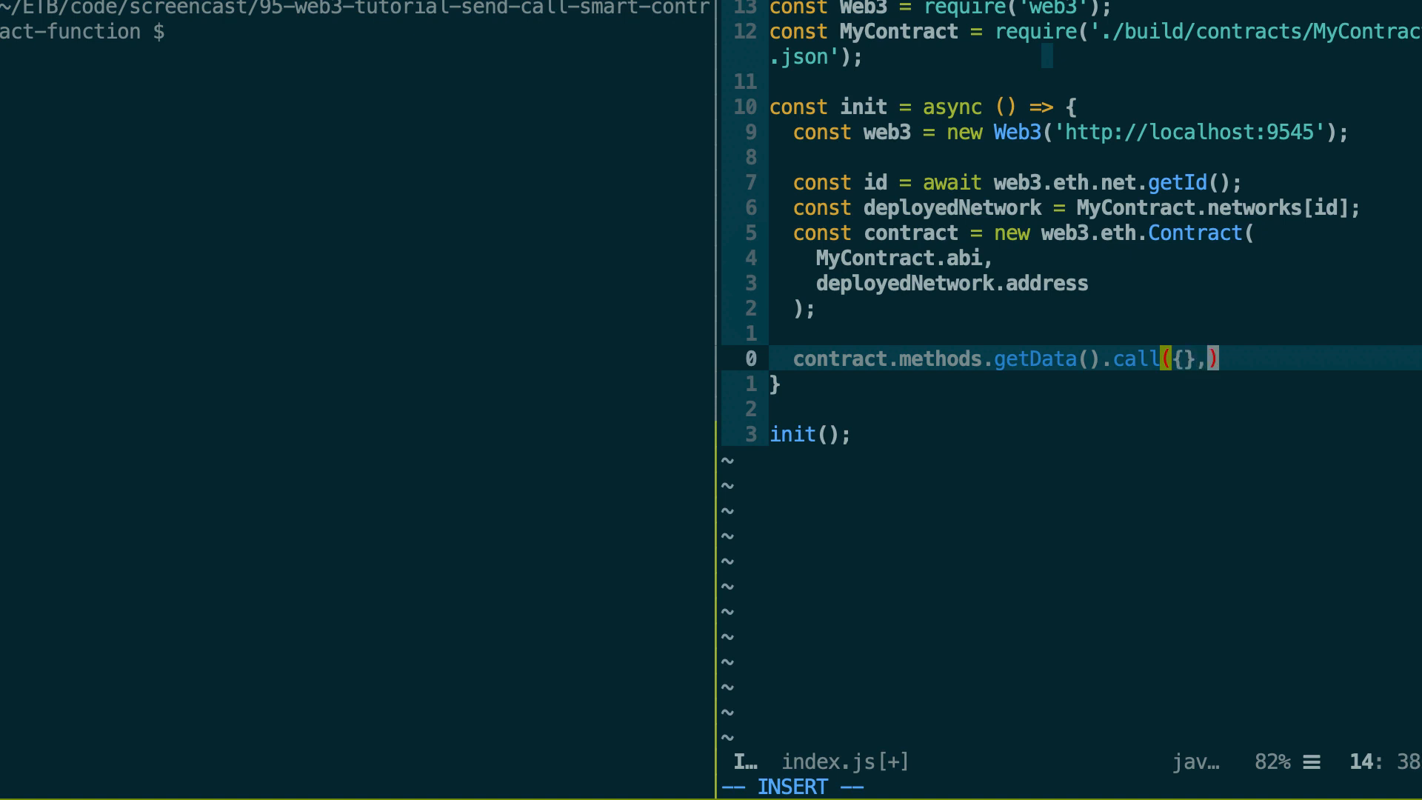
pyautogui.write('()')
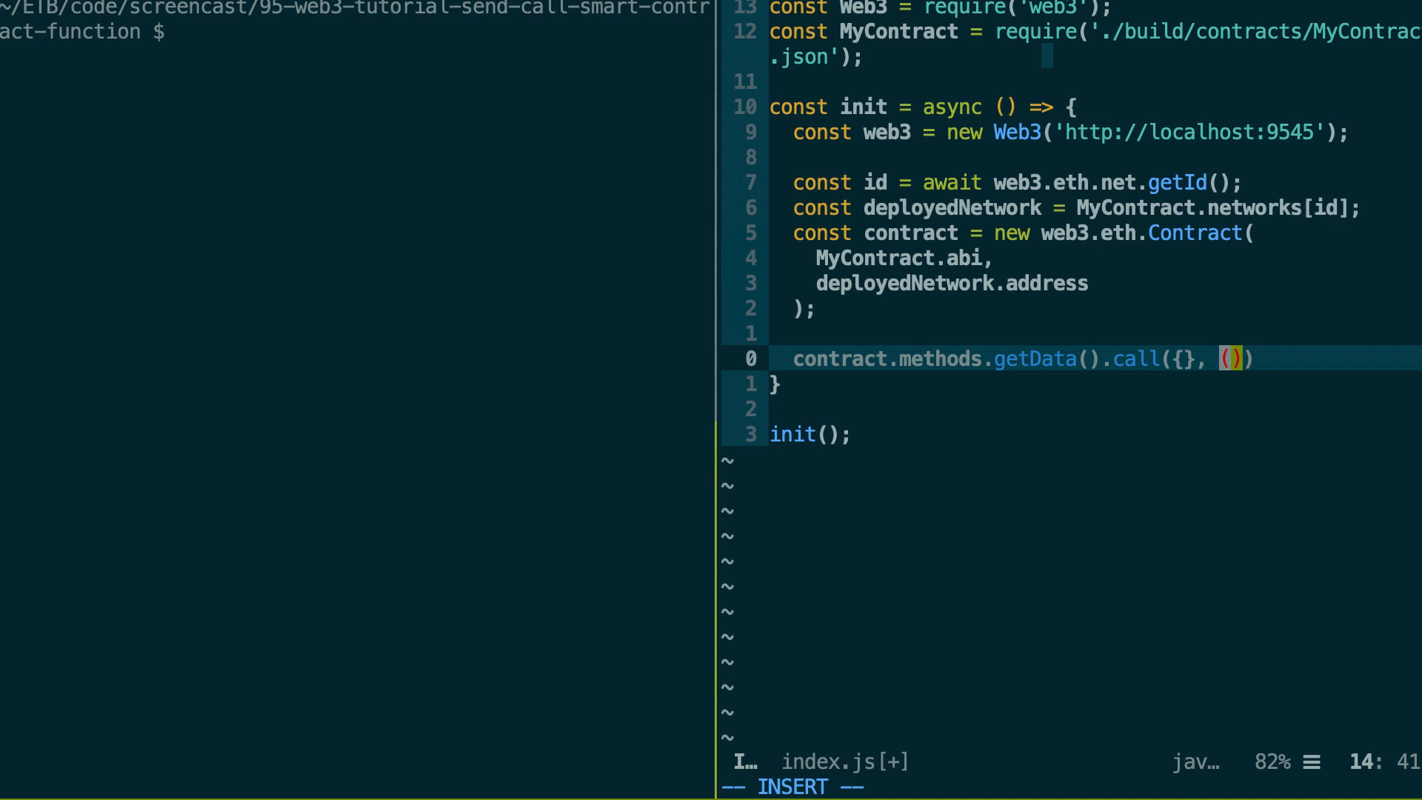
pyautogui.write('results =')
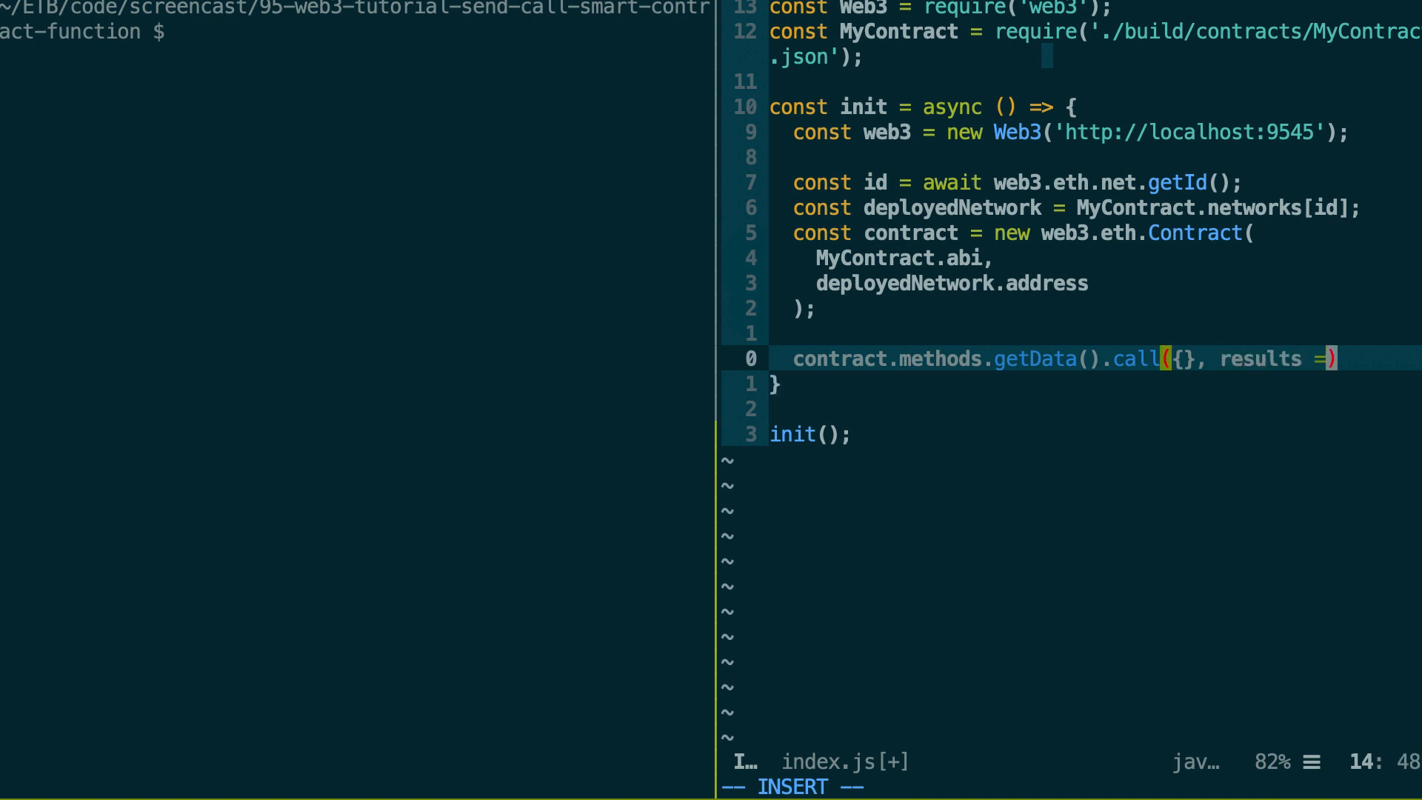
pyautogui.write('> {')
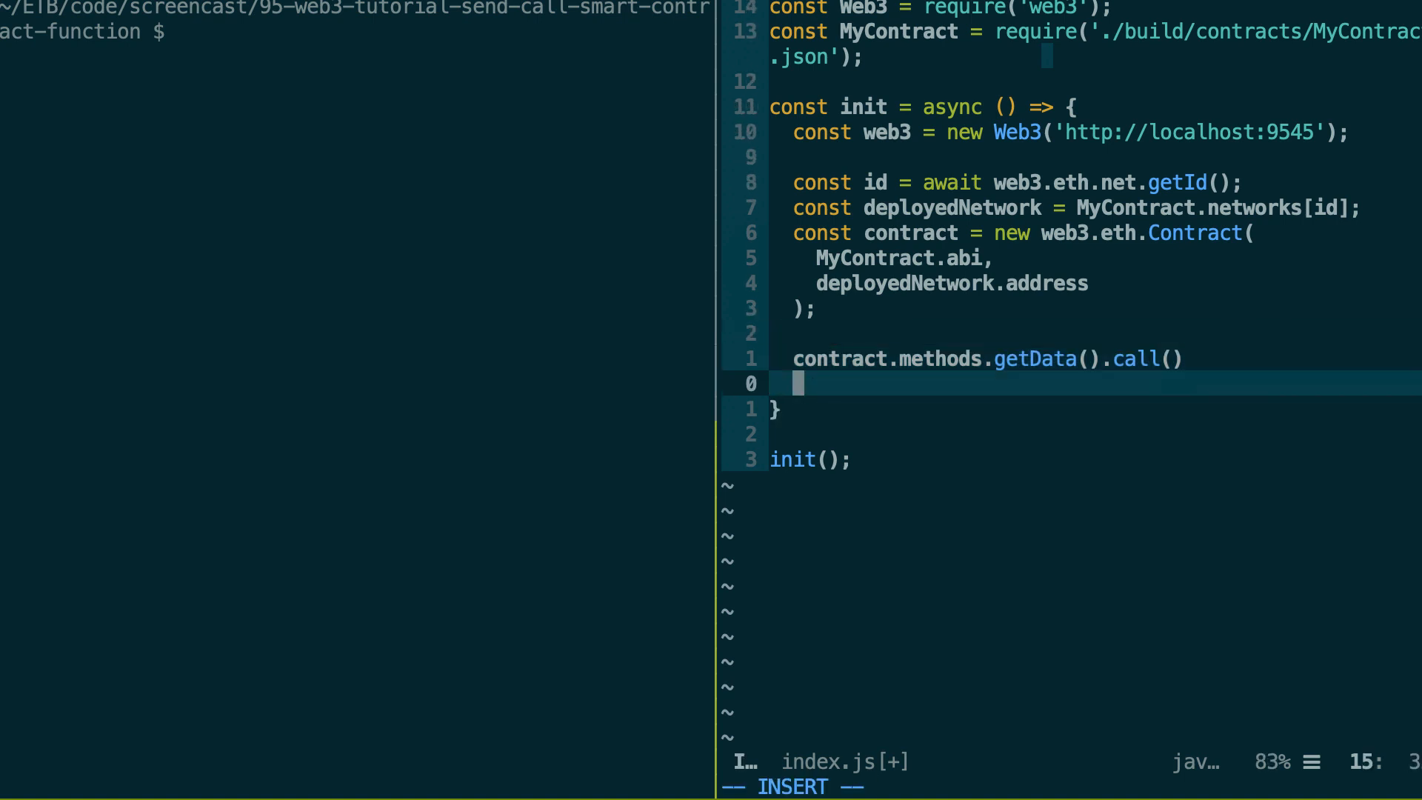
# Step: Sketch a .then(result => /* do what ... */) callback before replacing it with await
pyautogui.write('.then')
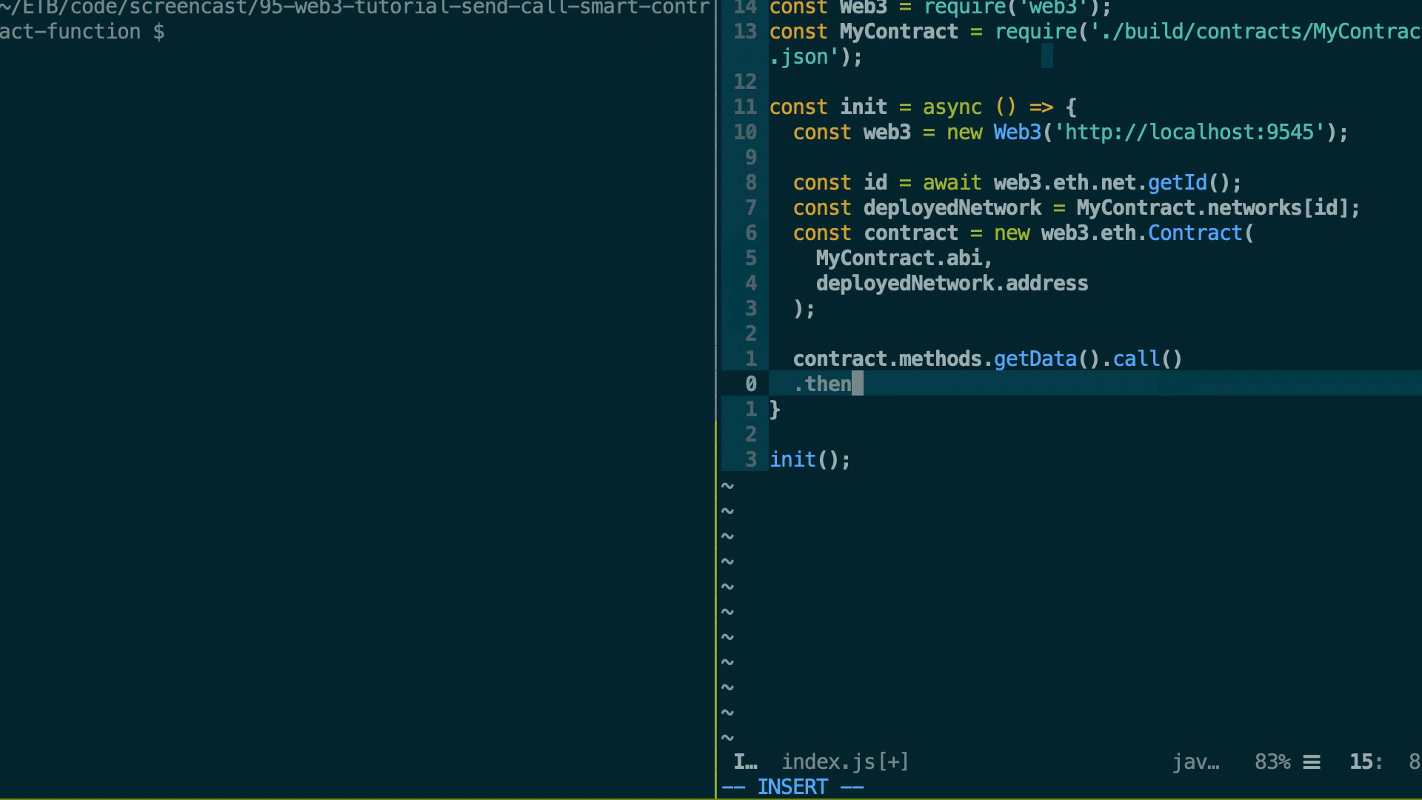
pyautogui.write('(resu')
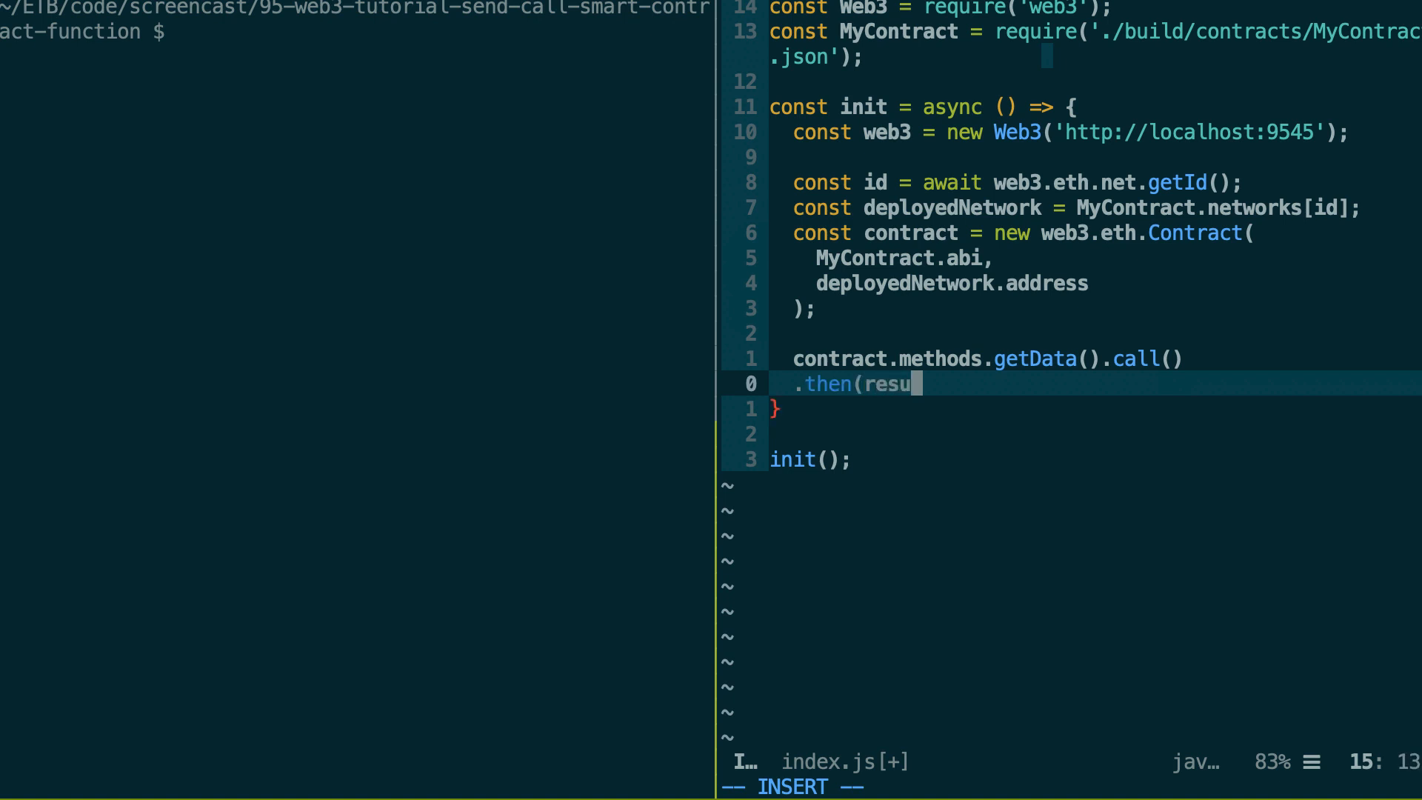
pyautogui.write('lt =>')
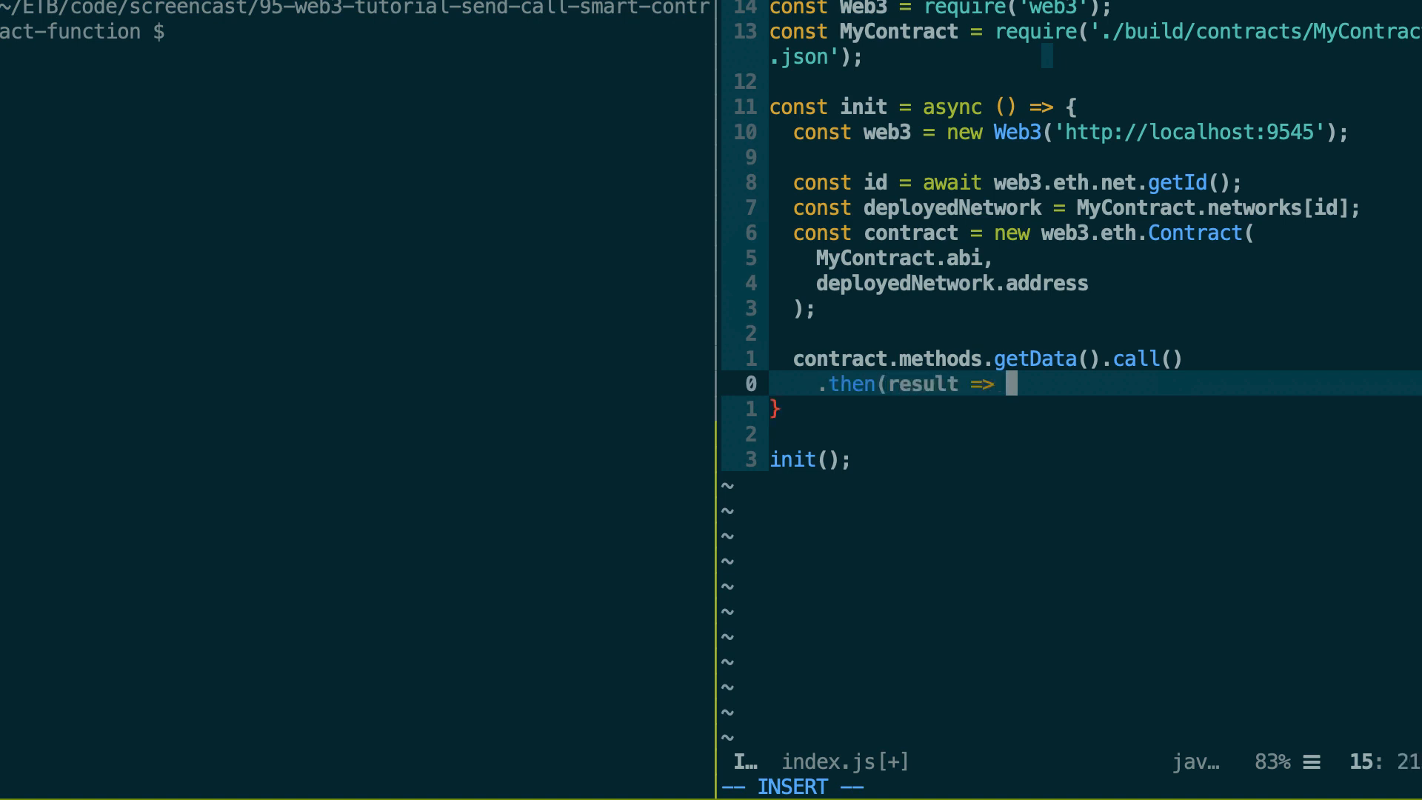
pyautogui.write('/* do what')
pyautogui.click(988, 358)
pyautogui.write('await ')
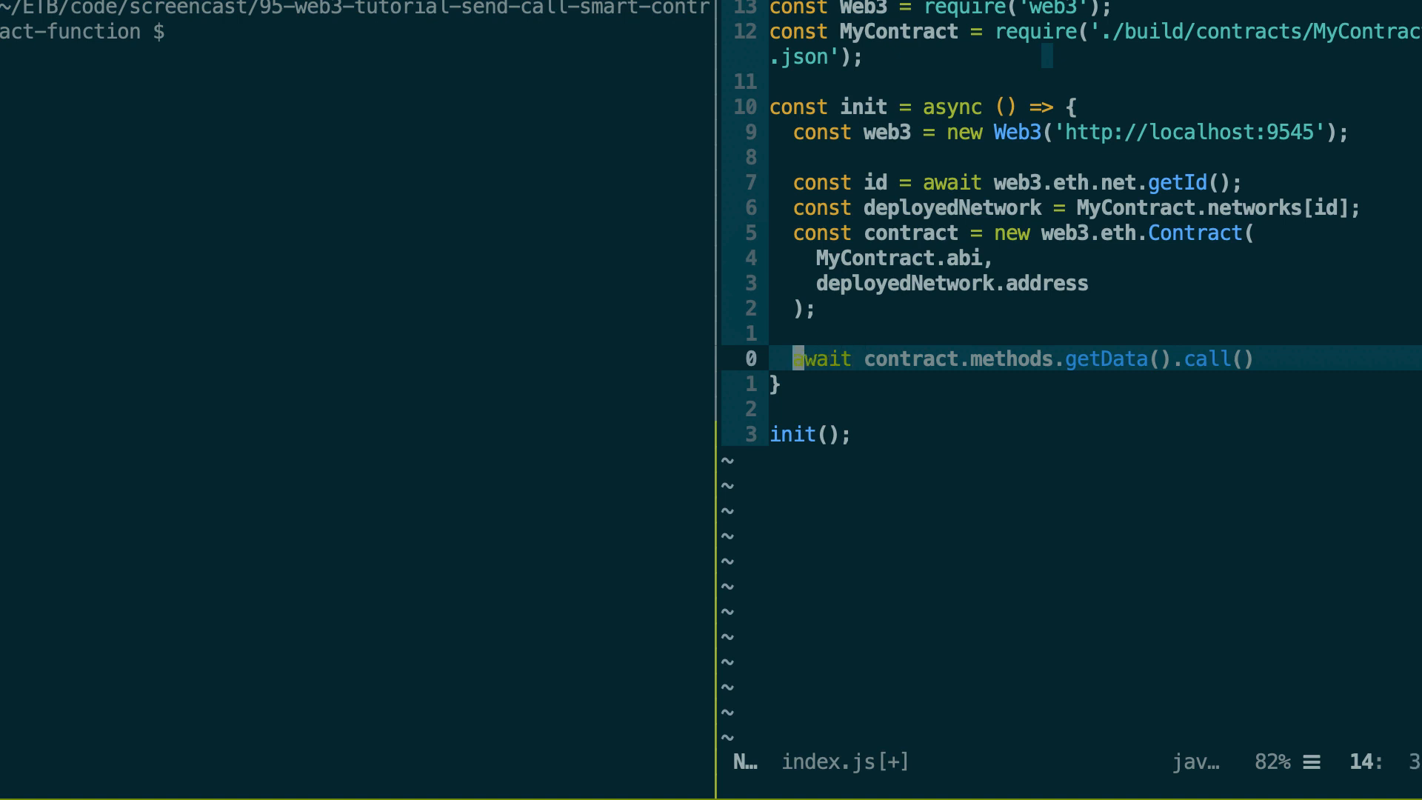
# Step: Store the awaited call in const result, add console.log(result), and save index.js
pyautogui.write('const result =')
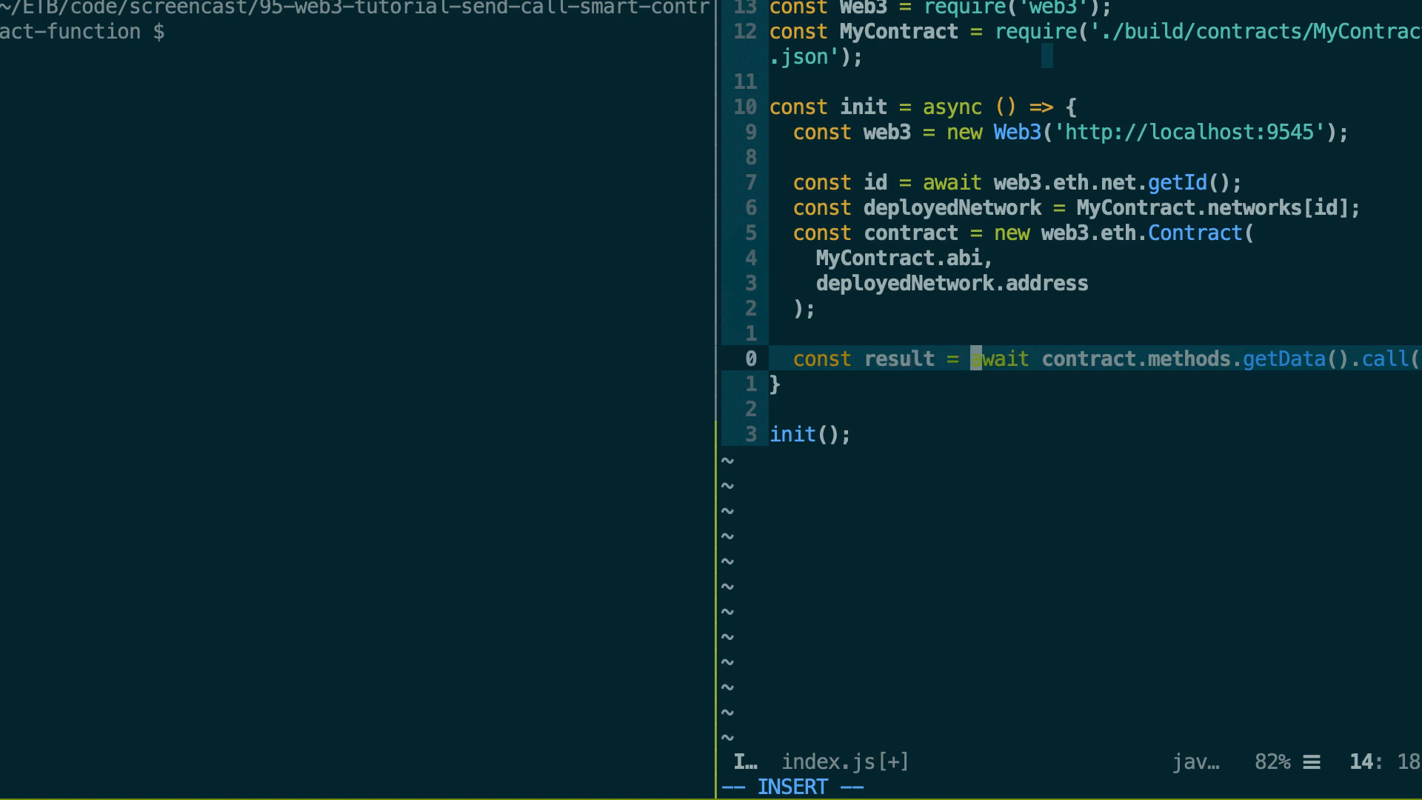
pyautogui.press('Enter')
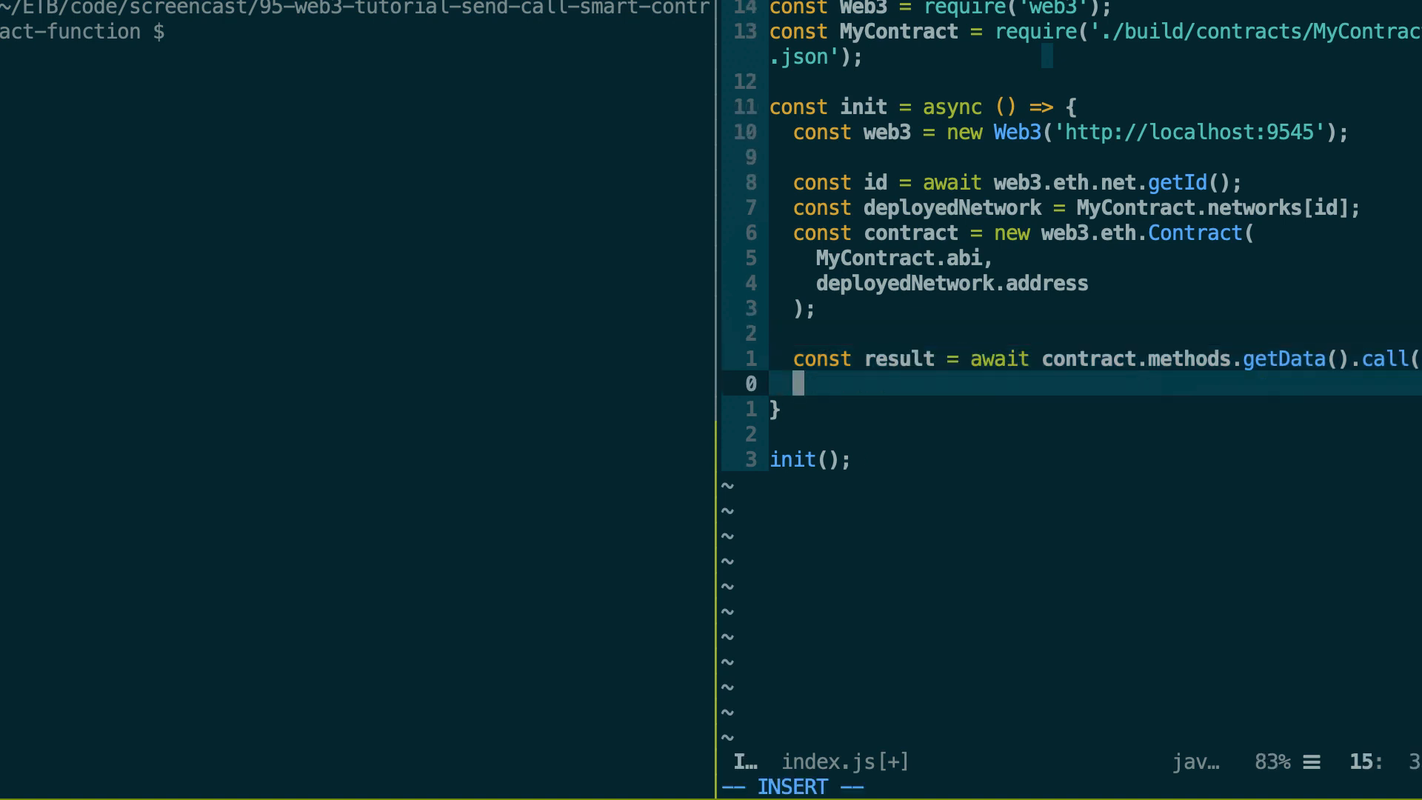
pyautogui.write('console')
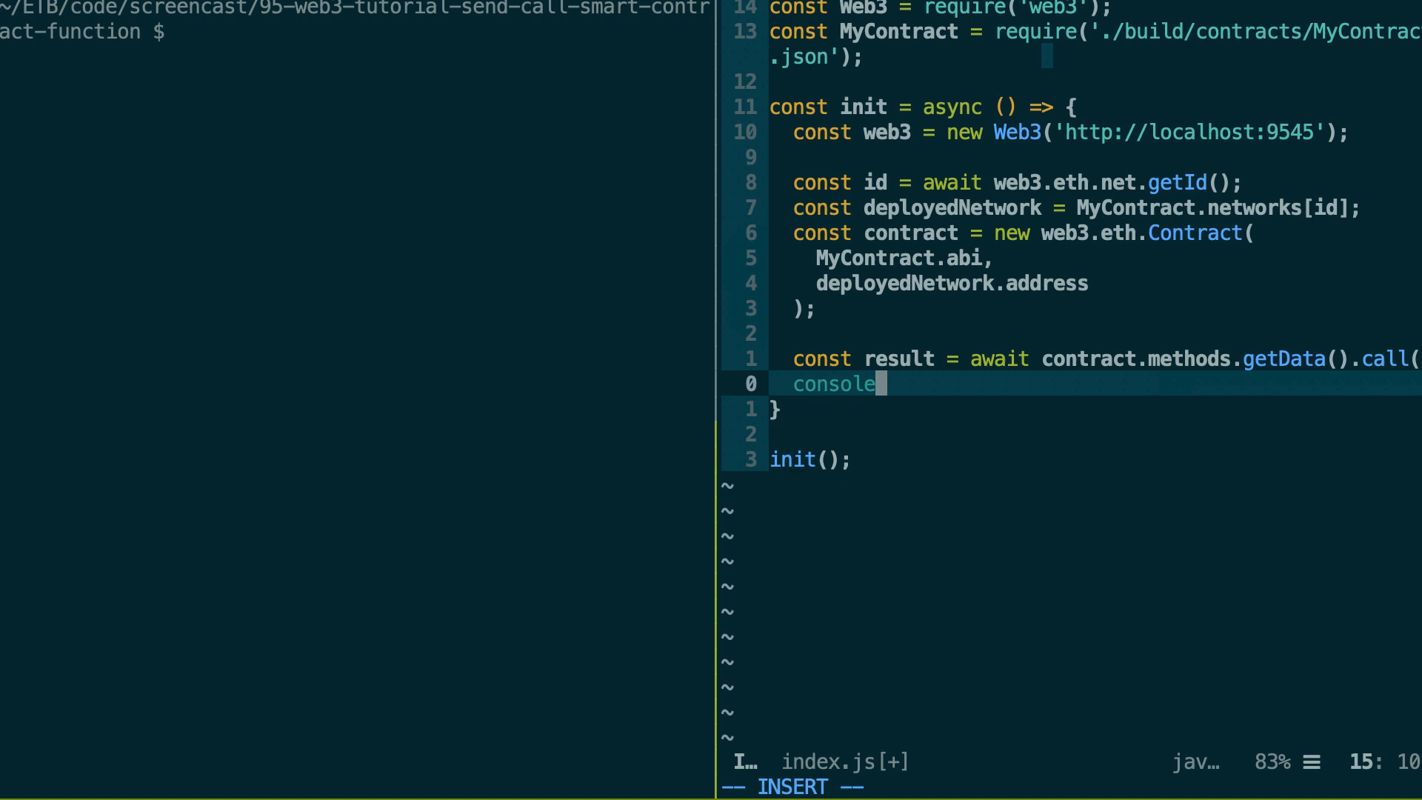
pyautogui.write('.log(result')
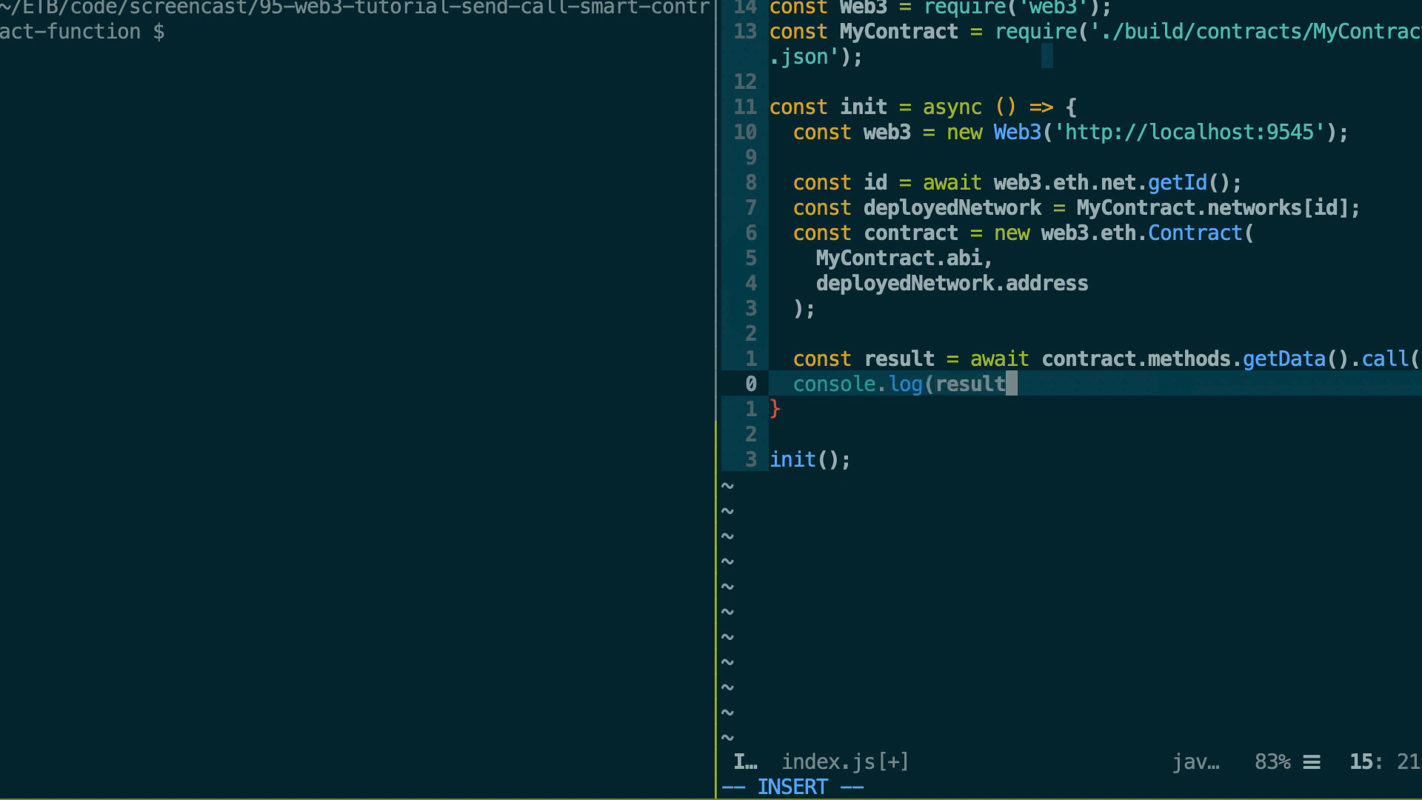
pyautogui.press('Escape')
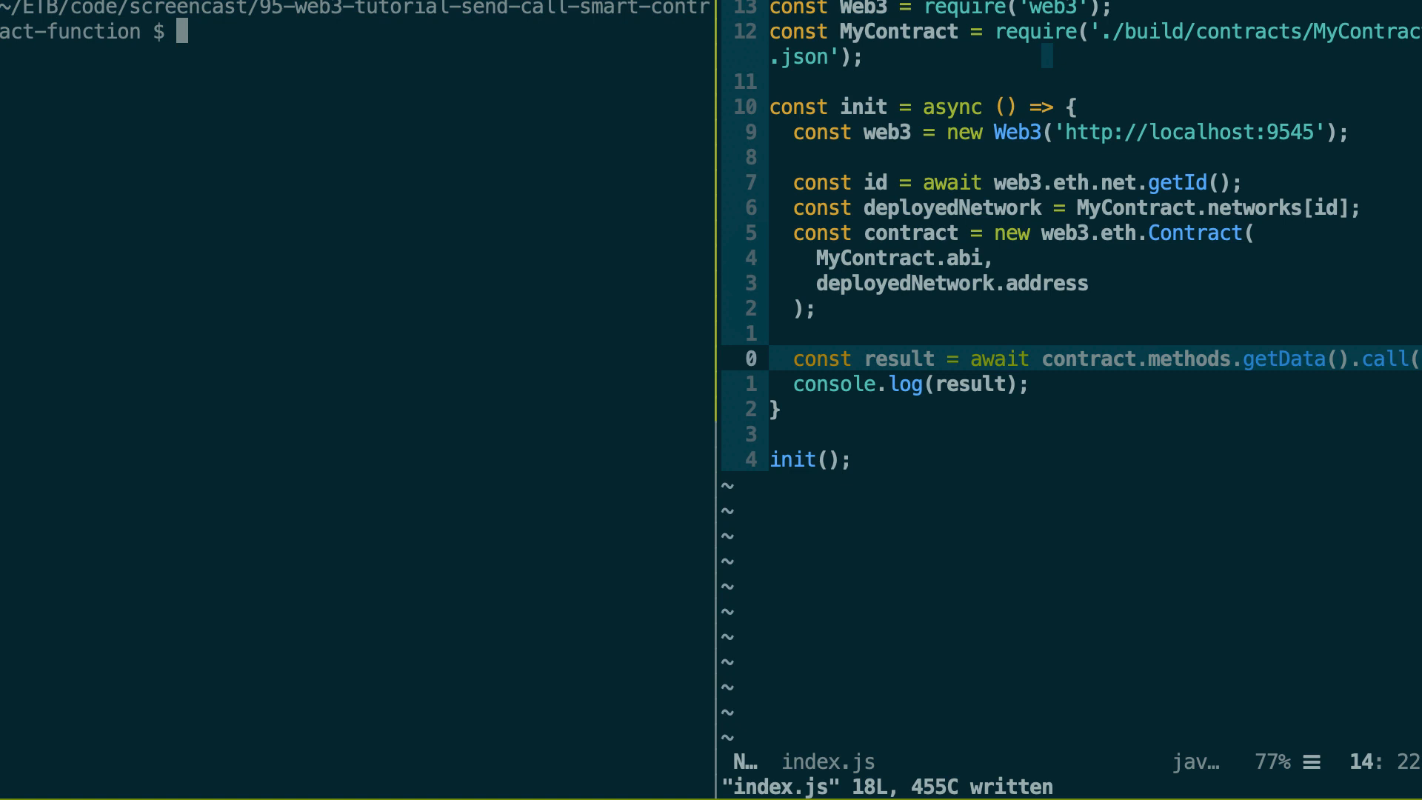
# Step: Start a Truffle develop blockchain and redeploy MyContract with migrate --reset
pyautogui.write('truffle')
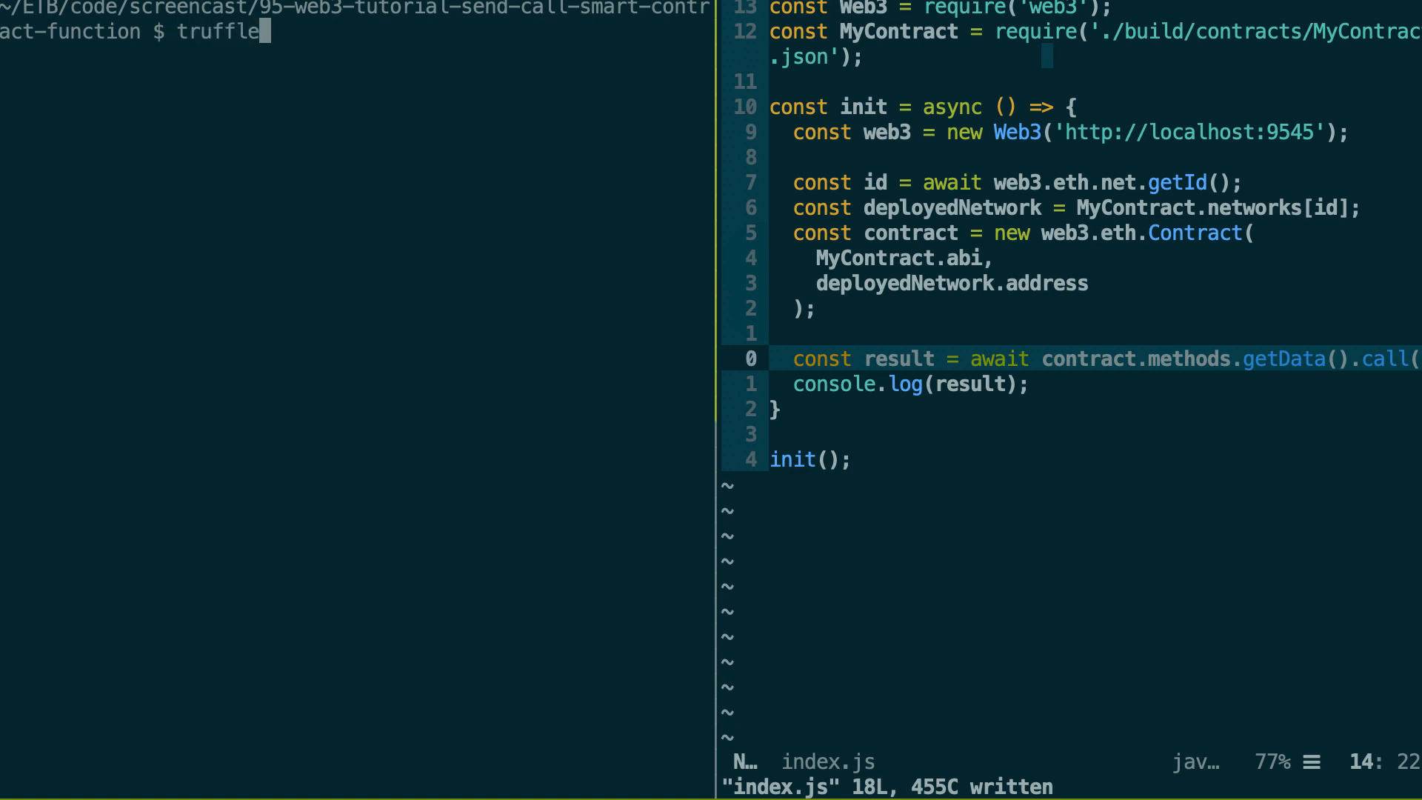
pyautogui.write('ganach')
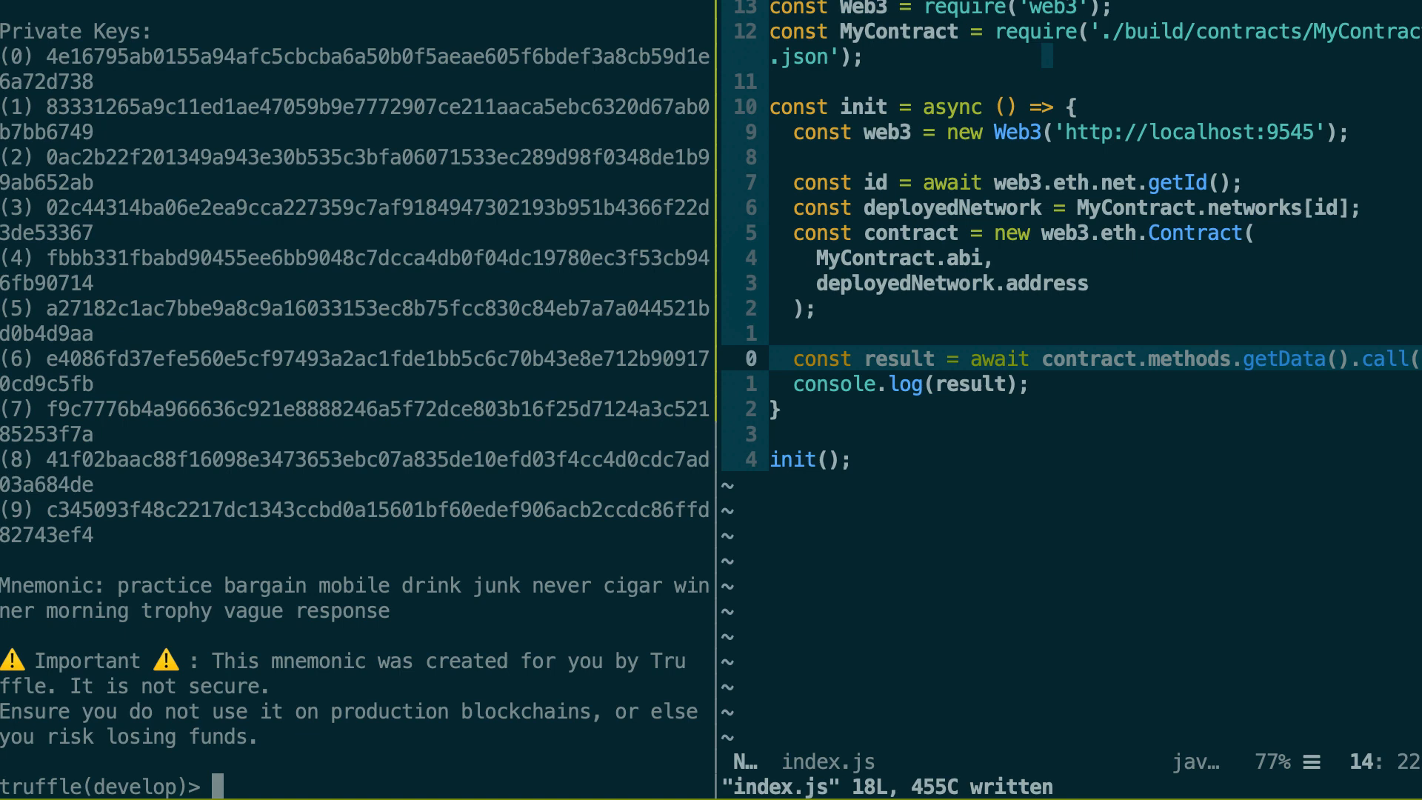
pyautogui.write('migrate --reset')
pyautogui.write('n')
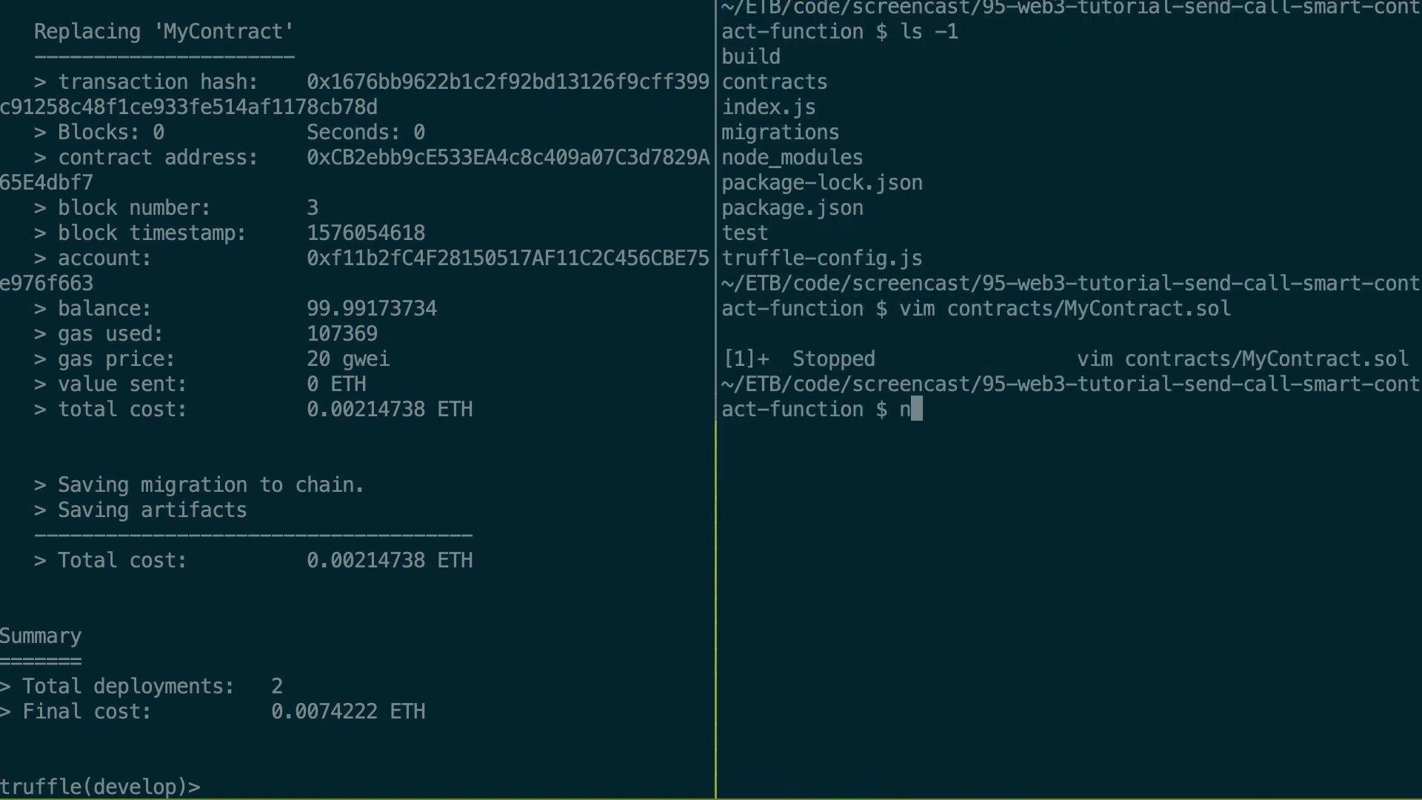
# Step: Run node index.js, then reopen contracts/MyContract.sol in Vim
pyautogui.write('ode index.js')
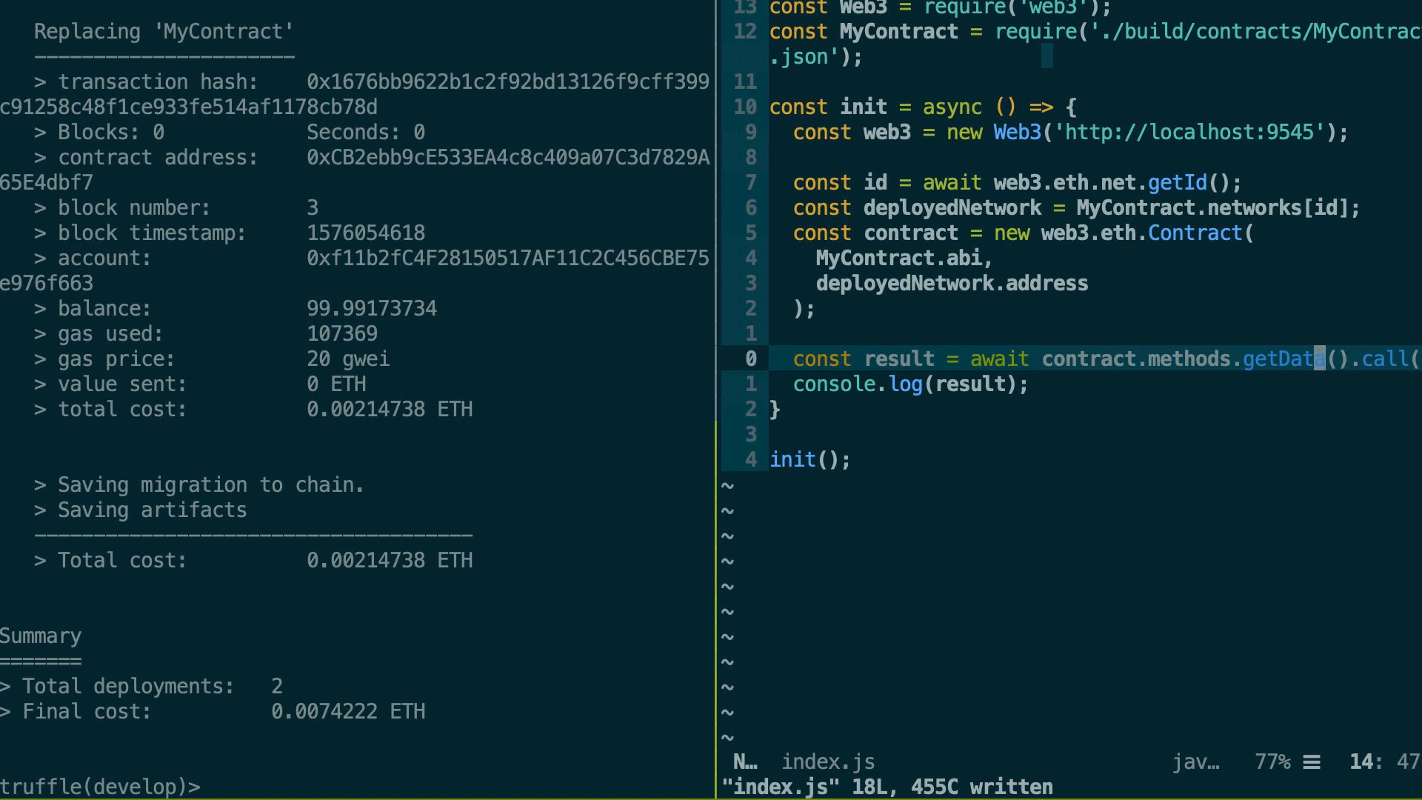
pyautogui.write(':e co')
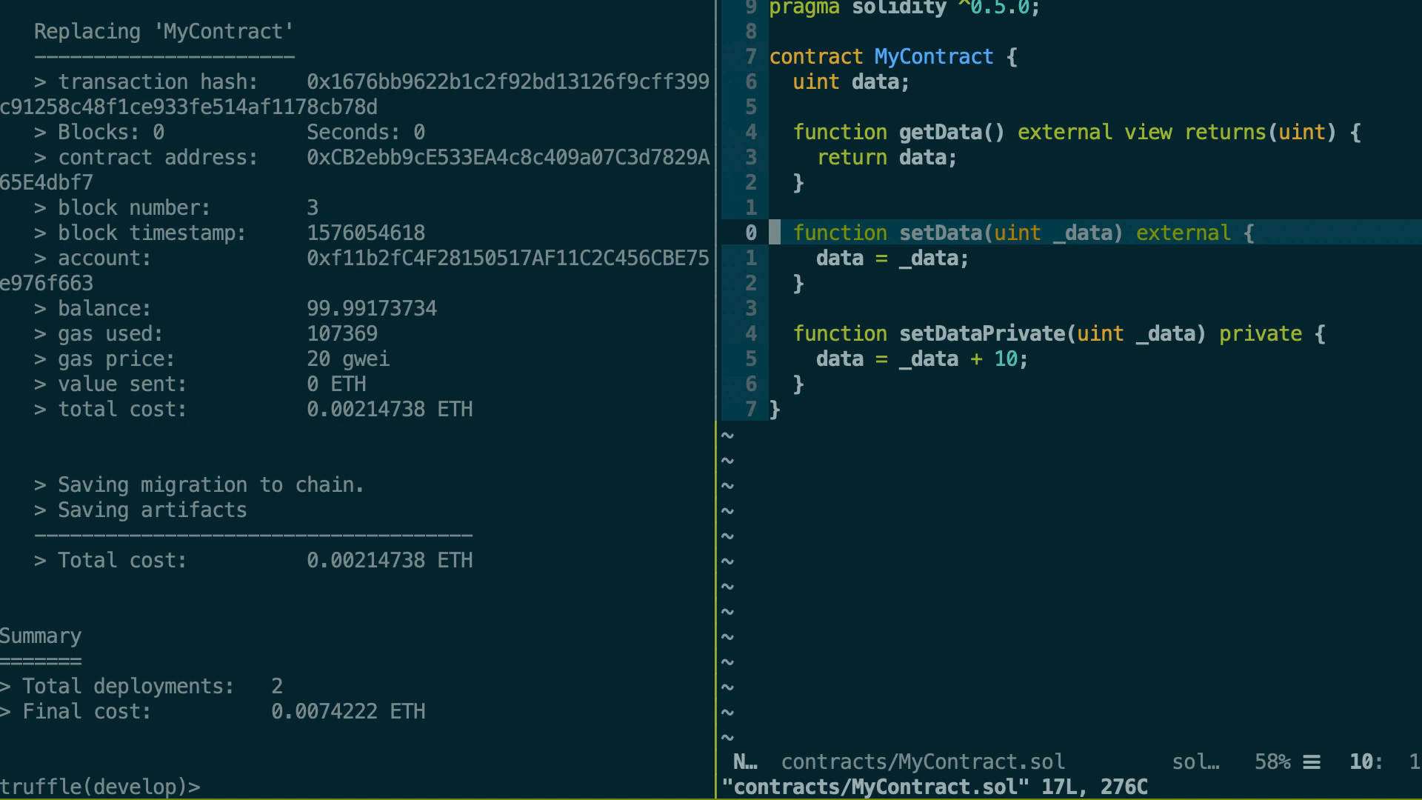
pyautogui.press('V')
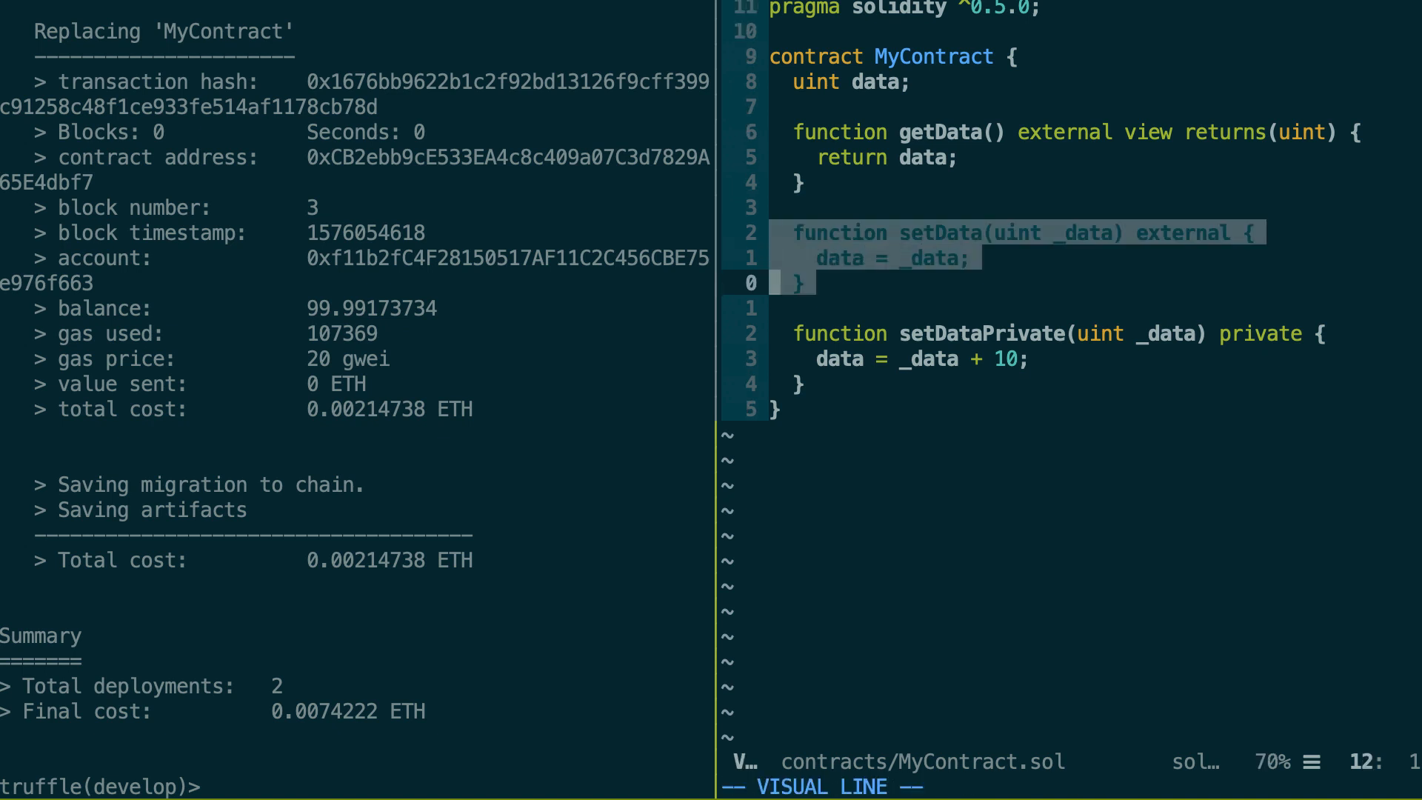